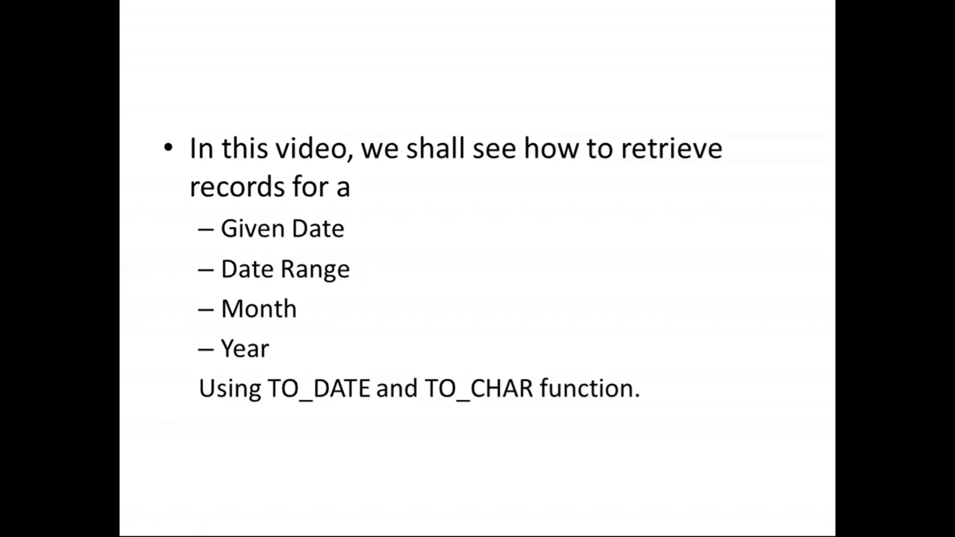
Switch from the PowerPoint intro slide to the open-windows overview with Alt+Tab.
{"action": "key", "text": "alt+tab"}
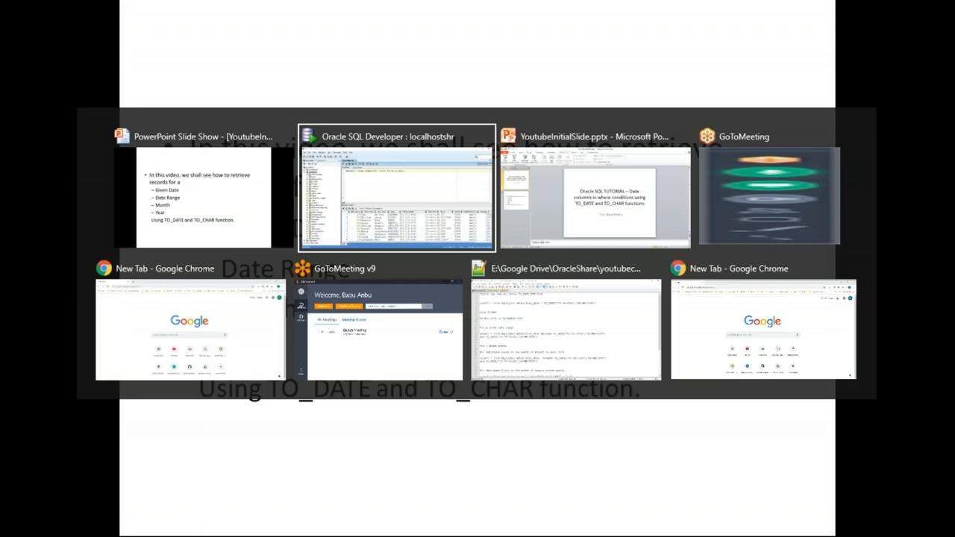
Select the SQL Developer worksheet showing SELECT * FROM EMPLOYEES ordered by hire_date.
{"action": "left_click", "coordinate": [397, 190]}
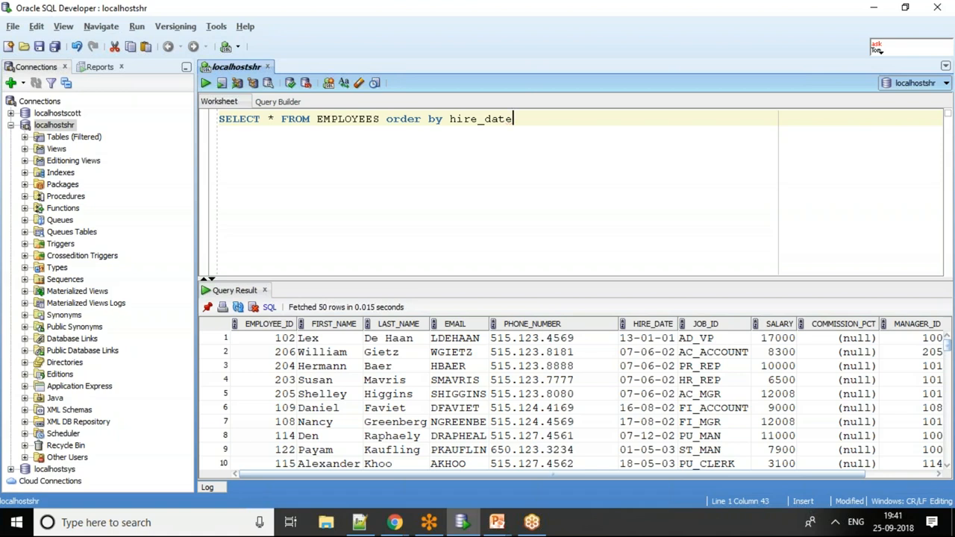
{"action": "mouse_move", "coordinate": [672, 348]}
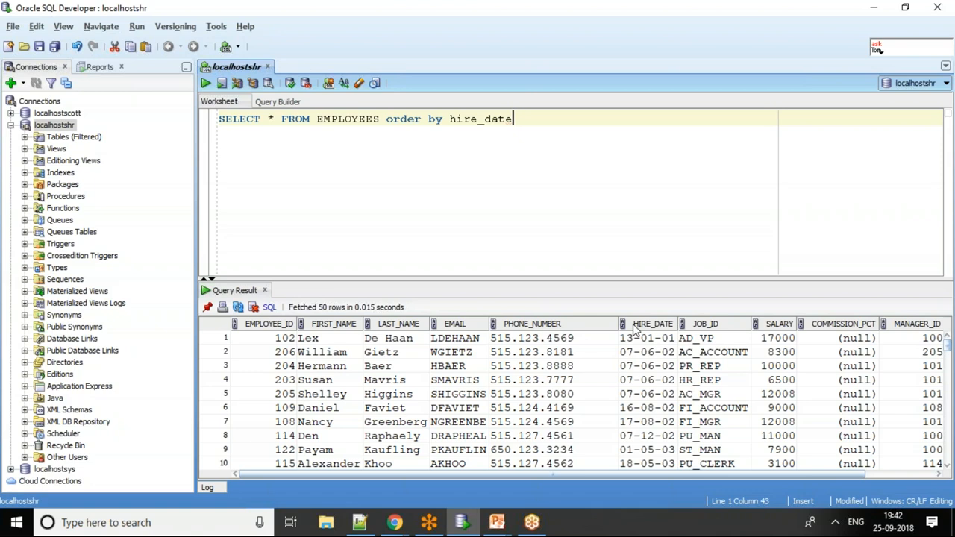
Write and run hire_date = TO_DATE('07-06-2002','DD-MM-YYYY'), getting 4 rows.
{"action": "type", "text": "select * fro"}
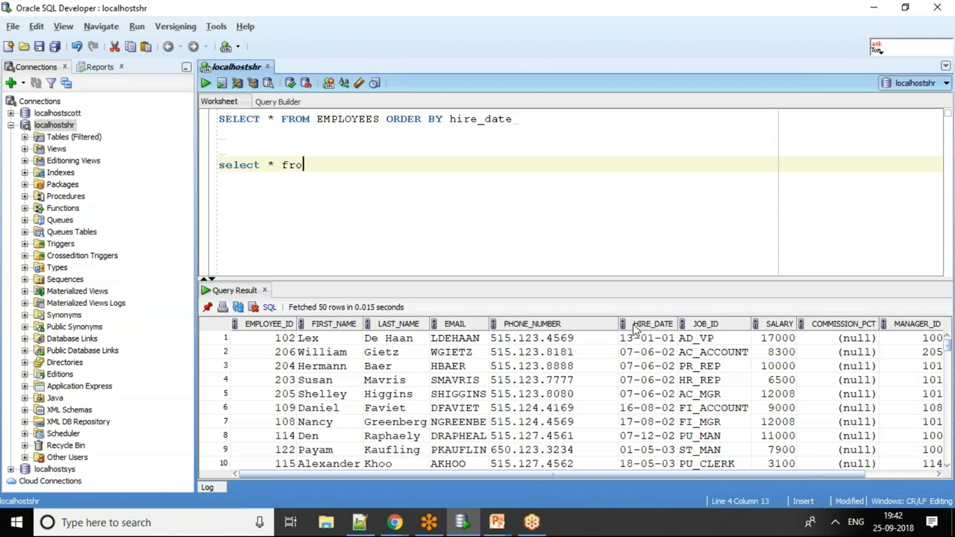
{"action": "type", "text": "m employees where hi"}
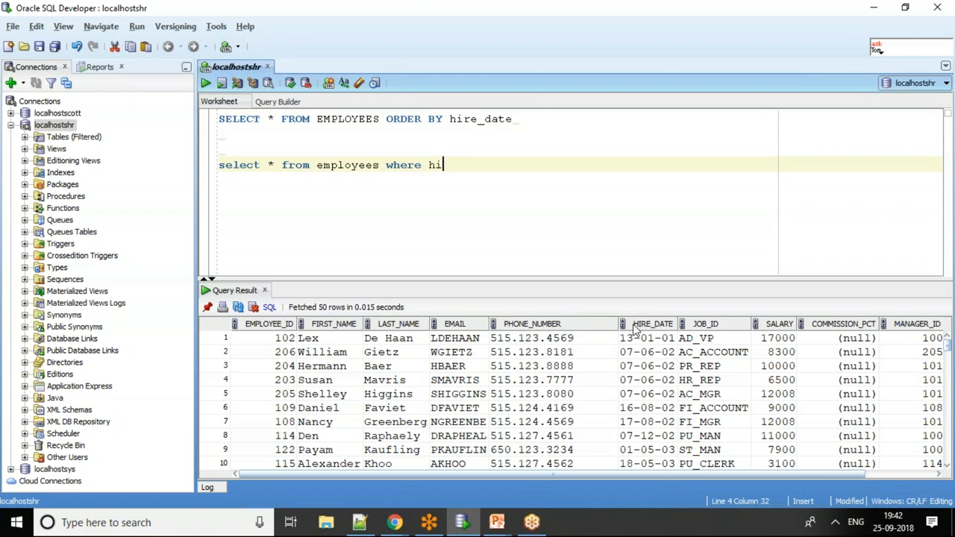
{"action": "type", "text": "re_date"}
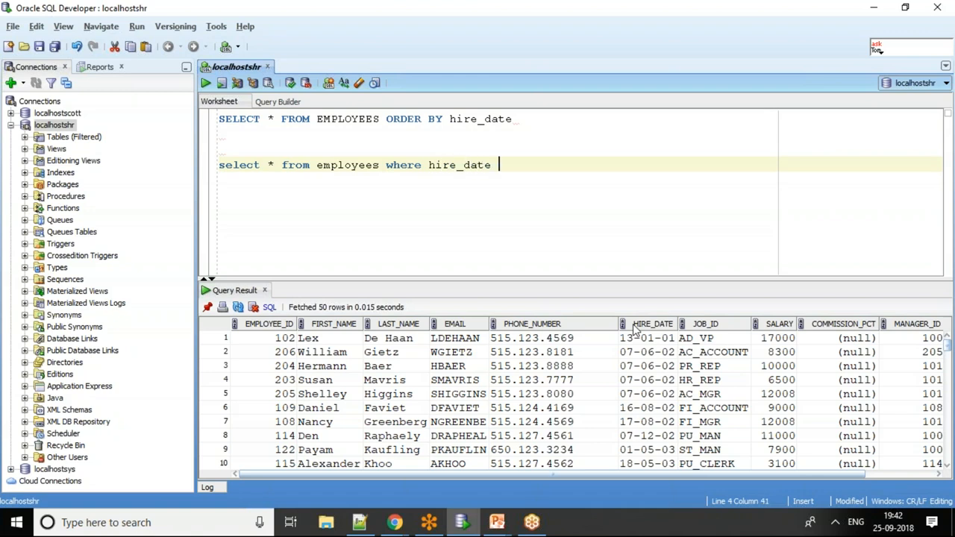
{"action": "type", "text": "="}
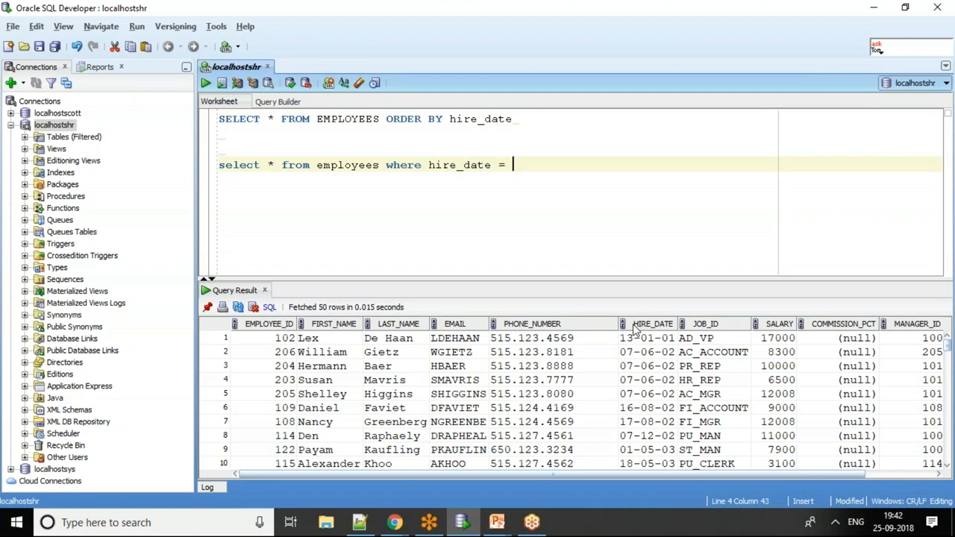
{"action": "type", "text": "TO_DATE"}
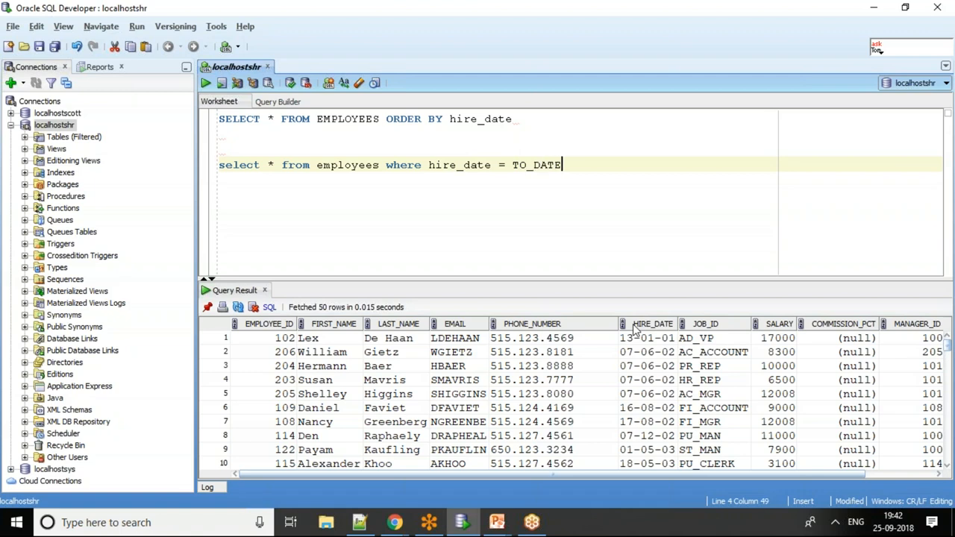
{"action": "type", "text": "('"}
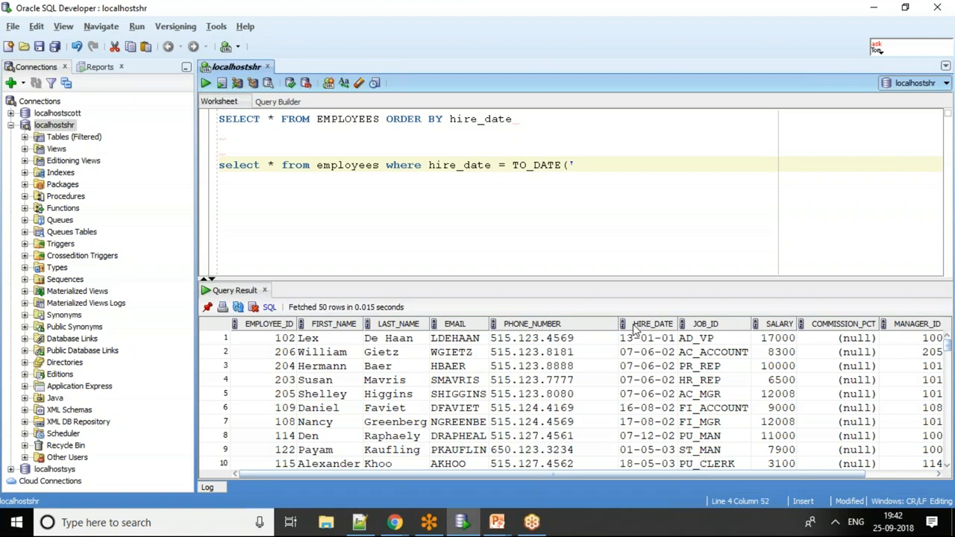
{"action": "type", "text": "07"}
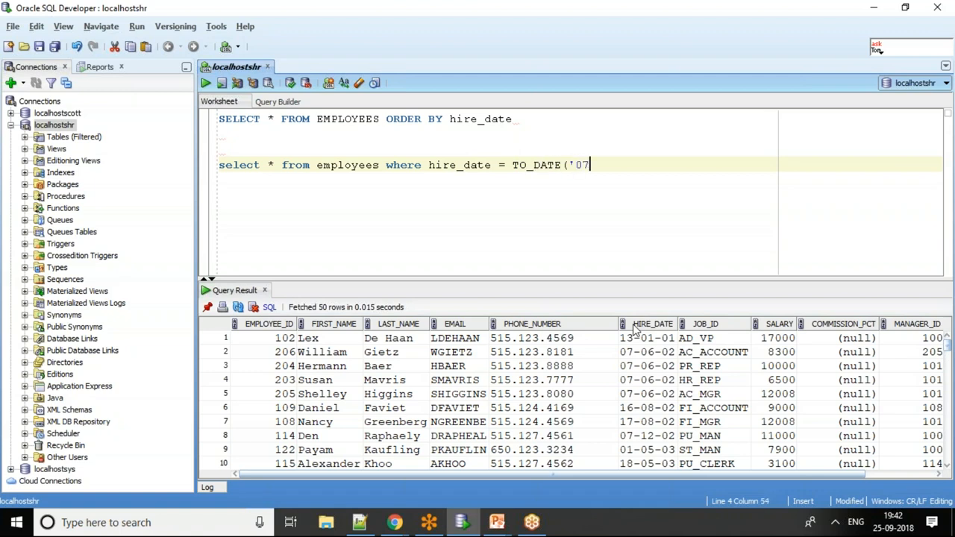
{"action": "type", "text": "-06"}
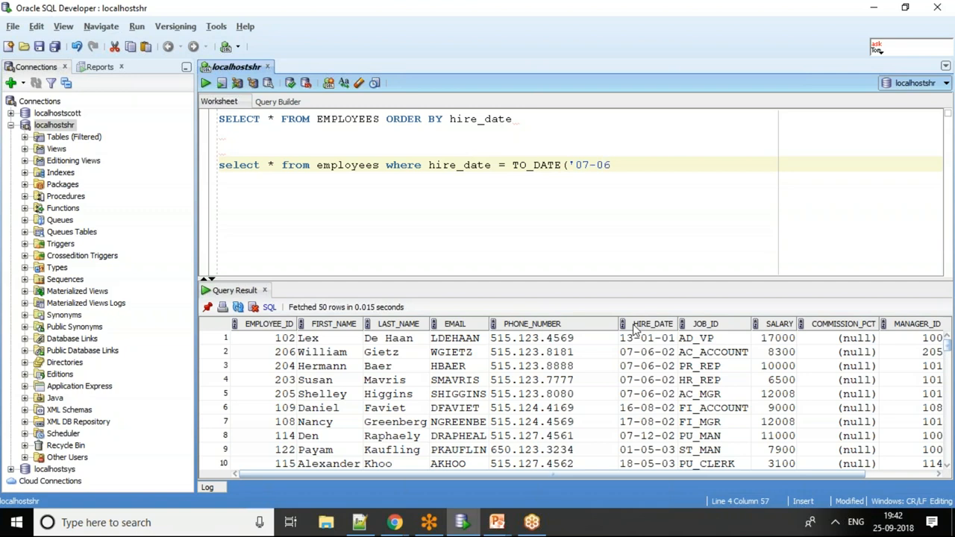
{"action": "type", "text": "-2"}
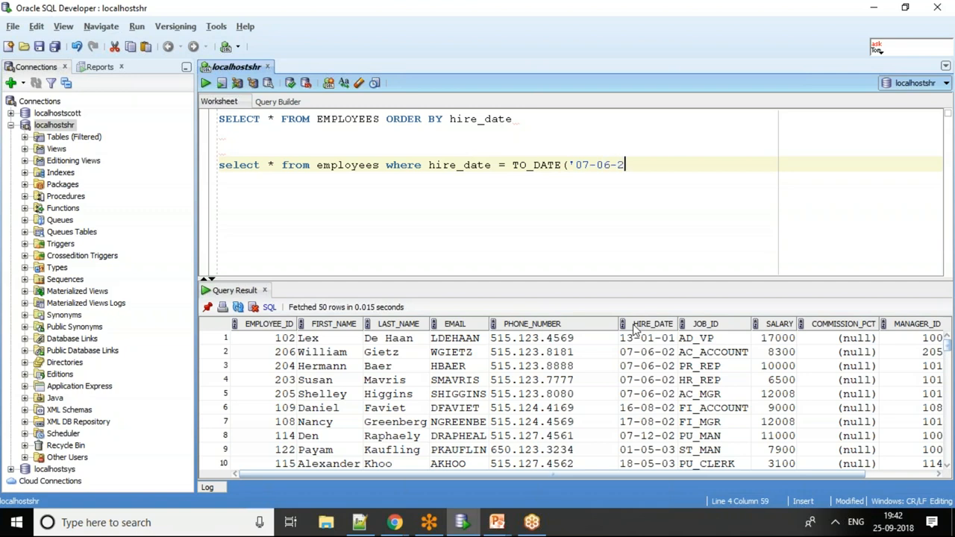
{"action": "type", "text": "002'"}
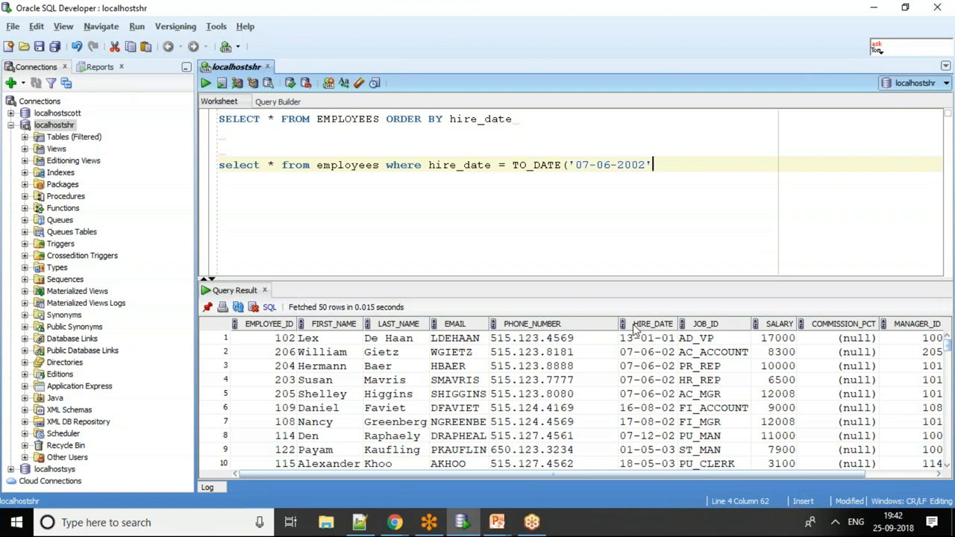
{"action": "type", "text": ",'dd"}
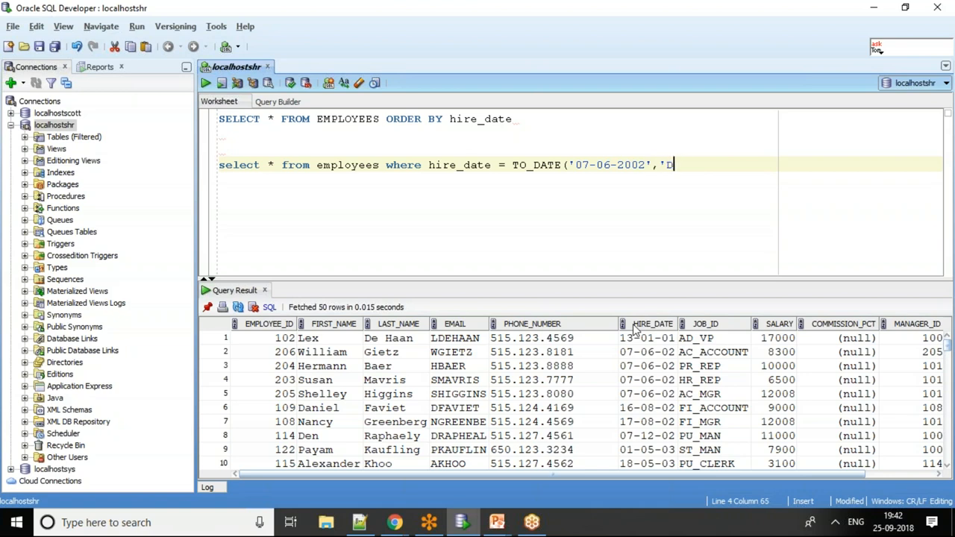
{"action": "type", "text": "D-MM-"}
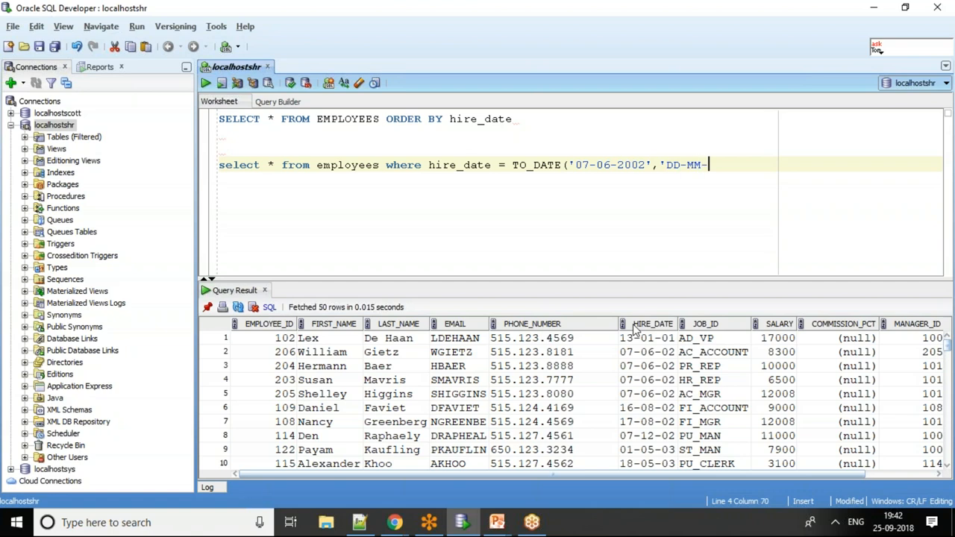
{"action": "type", "text": "YYYY');"}
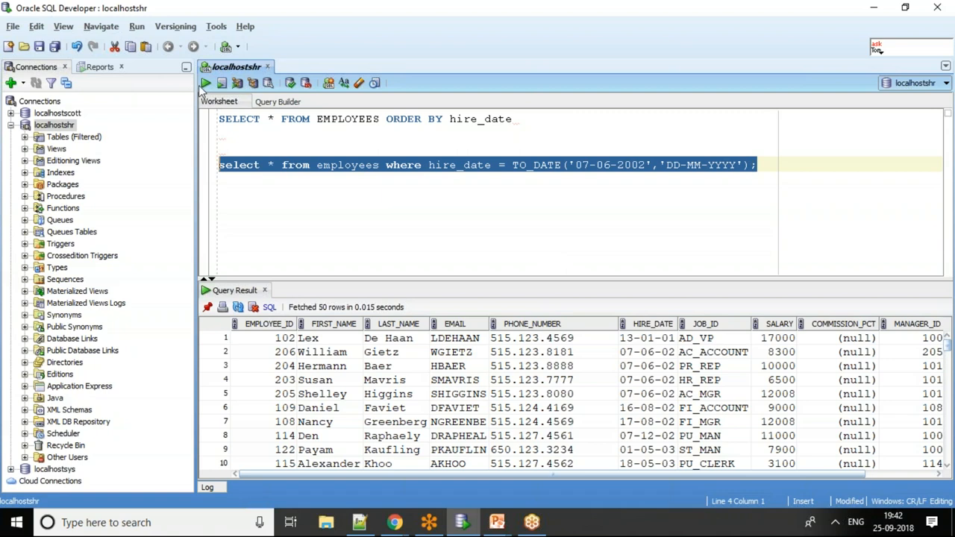
{"action": "left_click", "coordinate": [205, 83]}
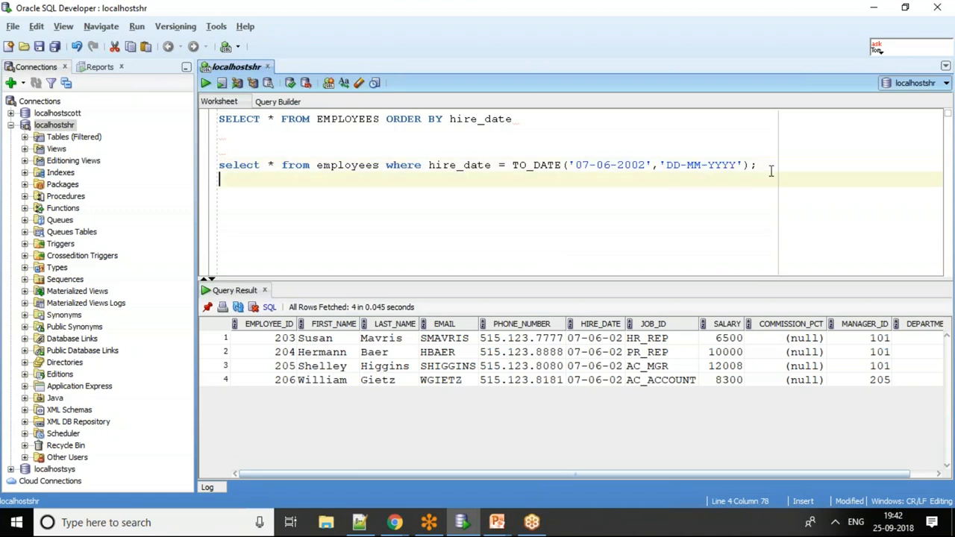
Duplicate the exact-date query with a 'dd-mm-yyyy' mask and run it, returning 4 rows.
{"action": "type", "text": "select * from employees where hire_date = TO_DATE('07-06-2002','DD-MM-YYYY');"}
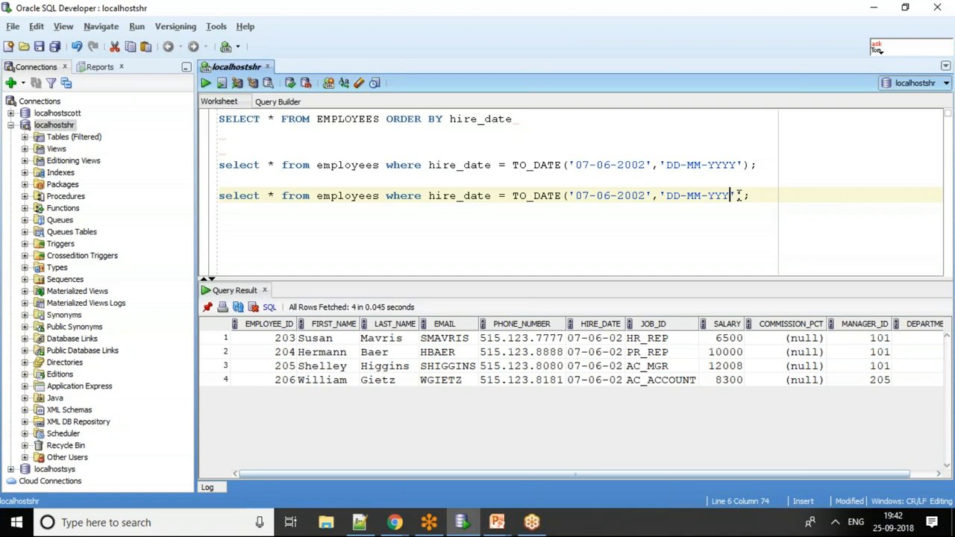
{"action": "key", "text": "BackSpace"}
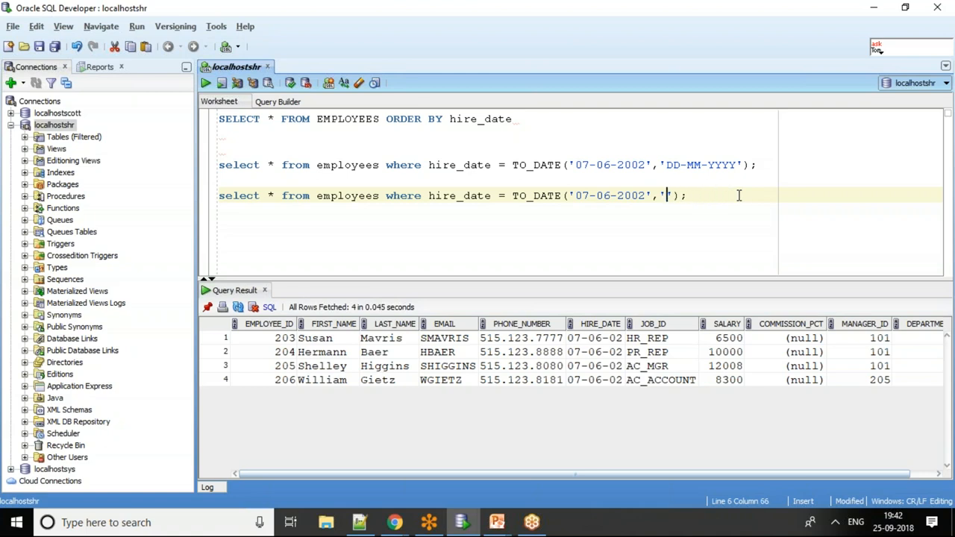
{"action": "type", "text": "DD"}
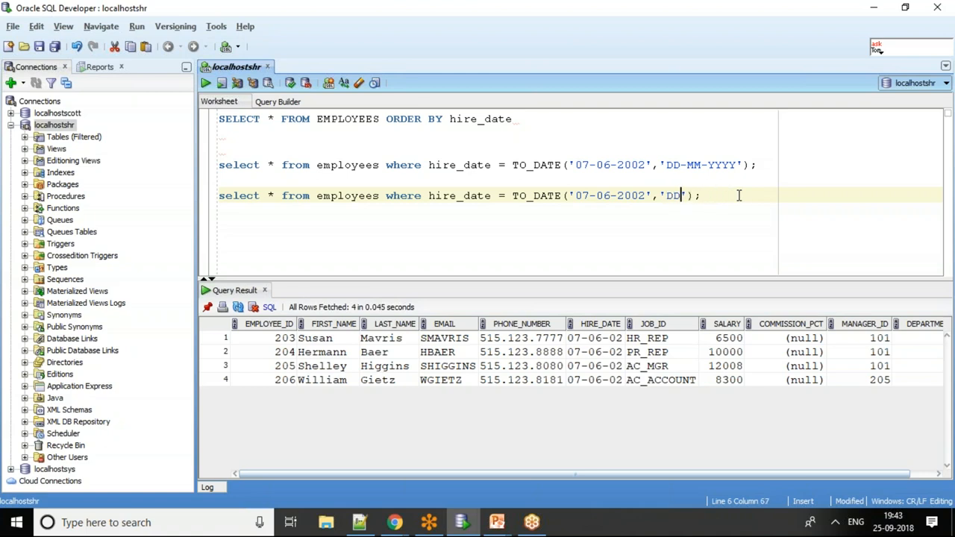
{"action": "type", "text": "d-"}
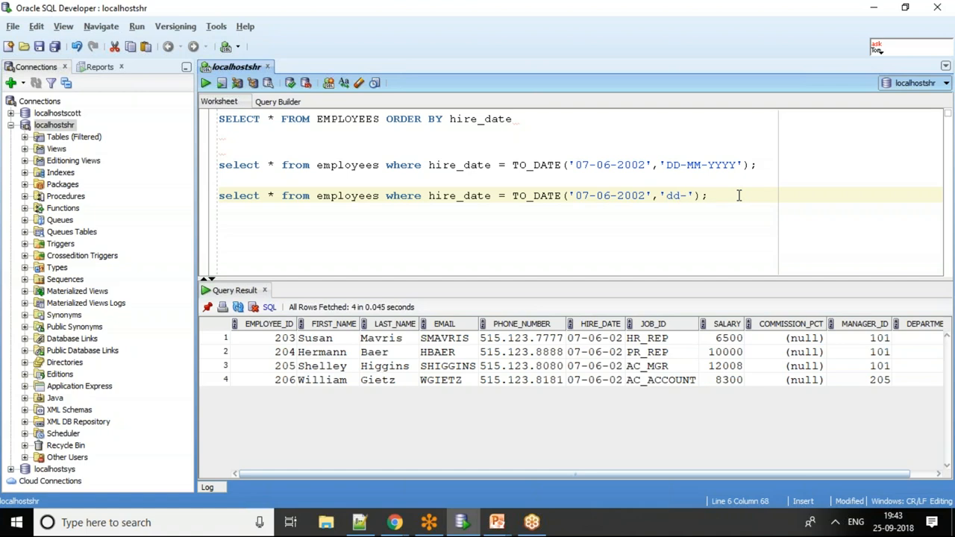
{"action": "type", "text": "mm-"}
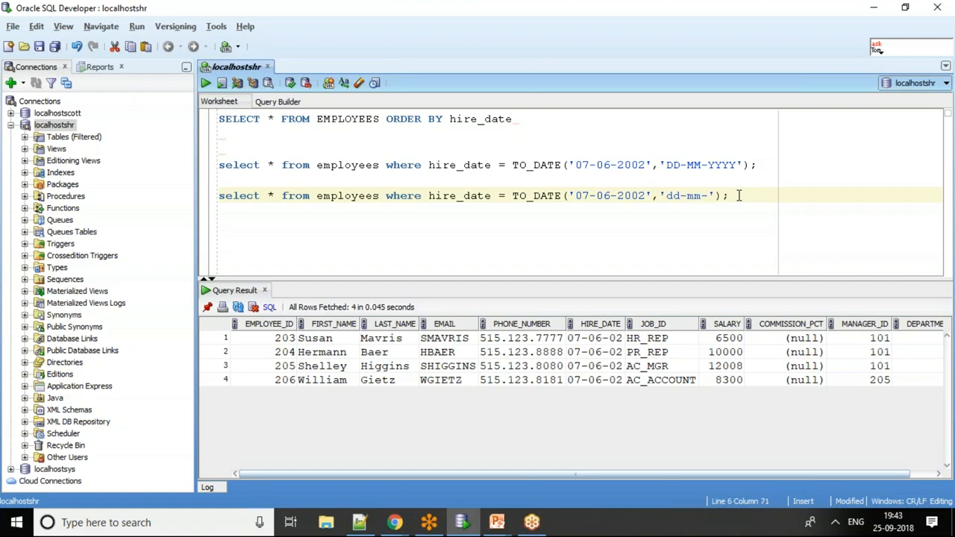
{"action": "type", "text": "yyyy"}
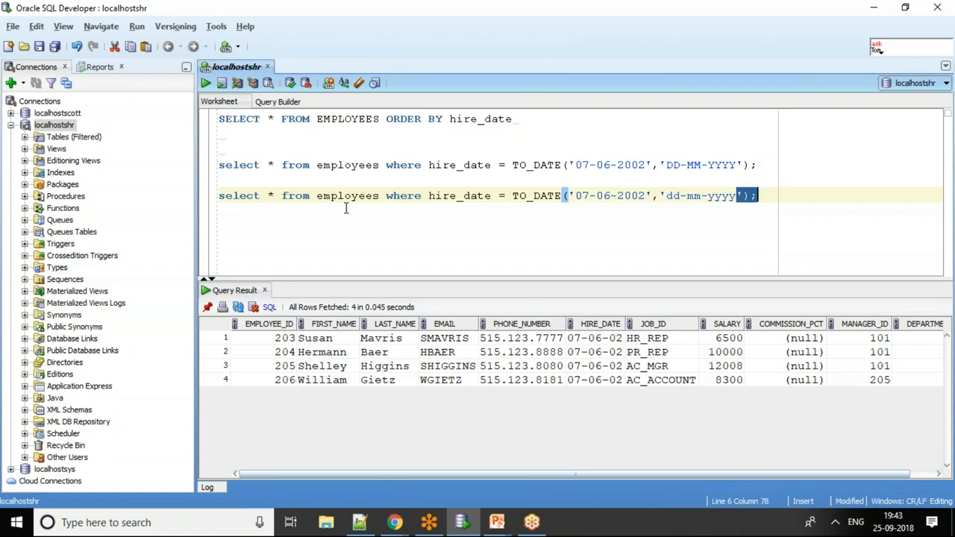
{"action": "left_click", "coordinate": [207, 83]}
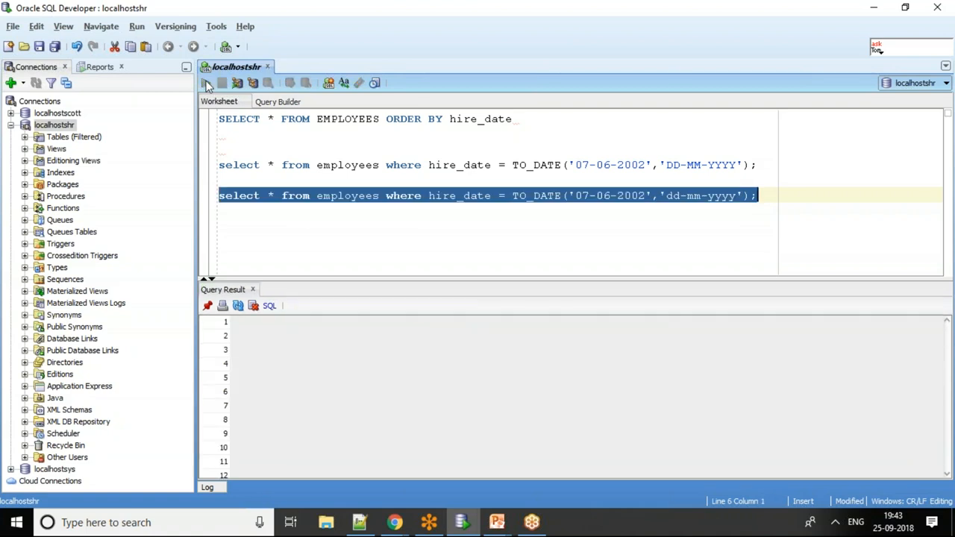
{"action": "left_click", "coordinate": [207, 83]}
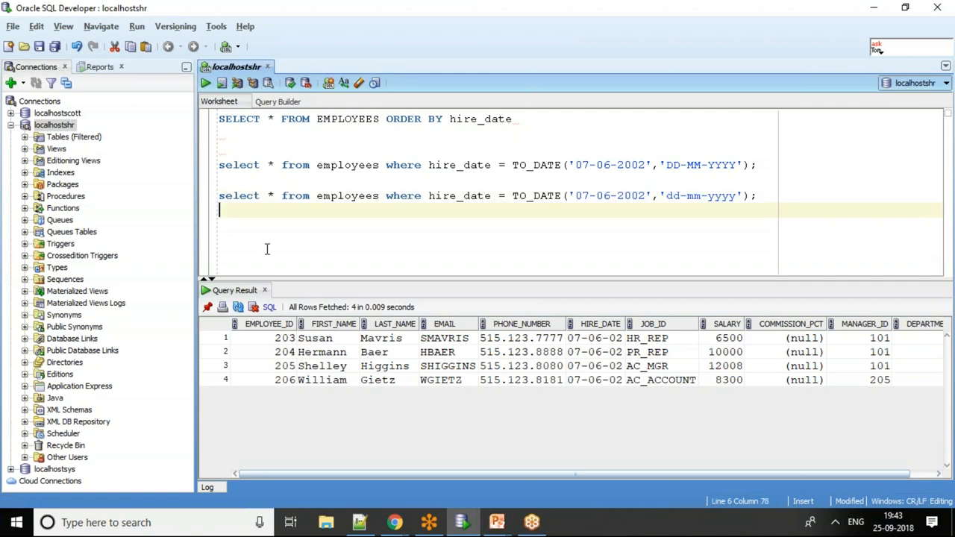
Run the TO_DATE('07-Jun-2002','dd-Mon-yyyy') hire date query, returning 4 employees.
{"action": "type", "text": "select * from employees where hire_date = TO_DATE('07-06-2002','dd-mm-yy"}
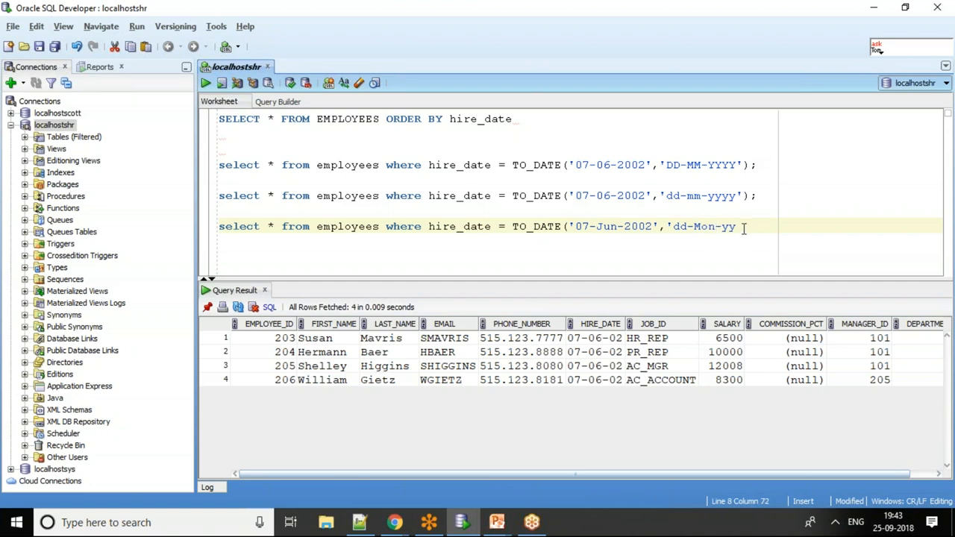
{"action": "type", "text": "yyyy');"}
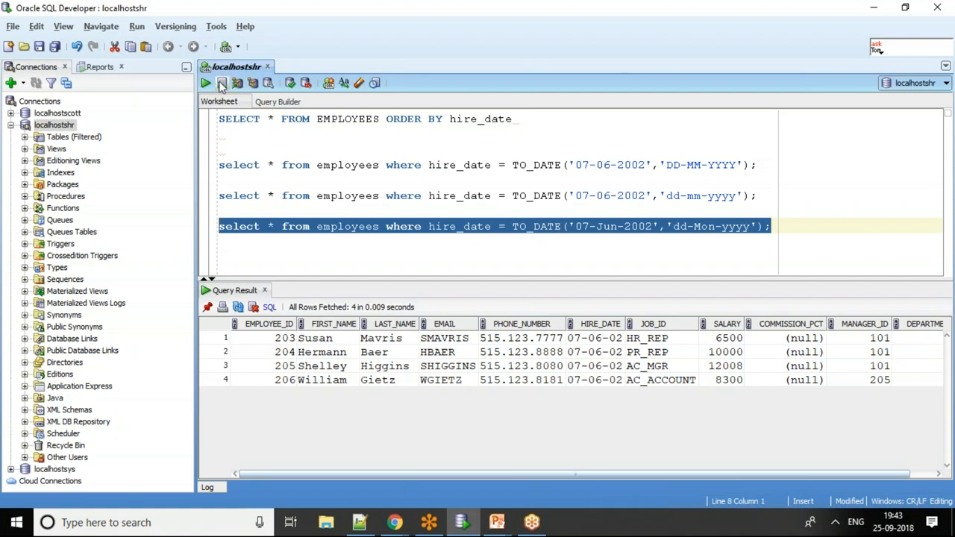
{"action": "left_click", "coordinate": [221, 83]}
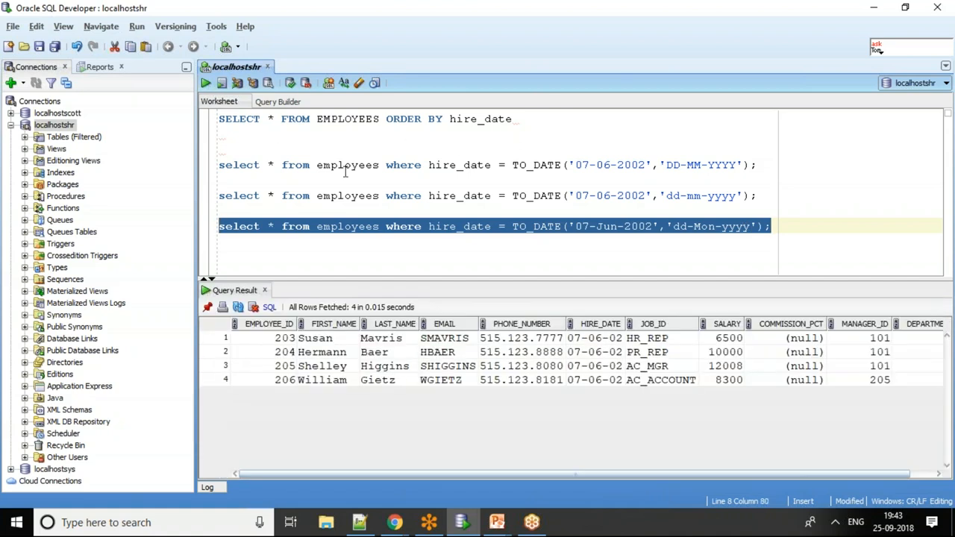
{"action": "mouse_move", "coordinate": [528, 290]}
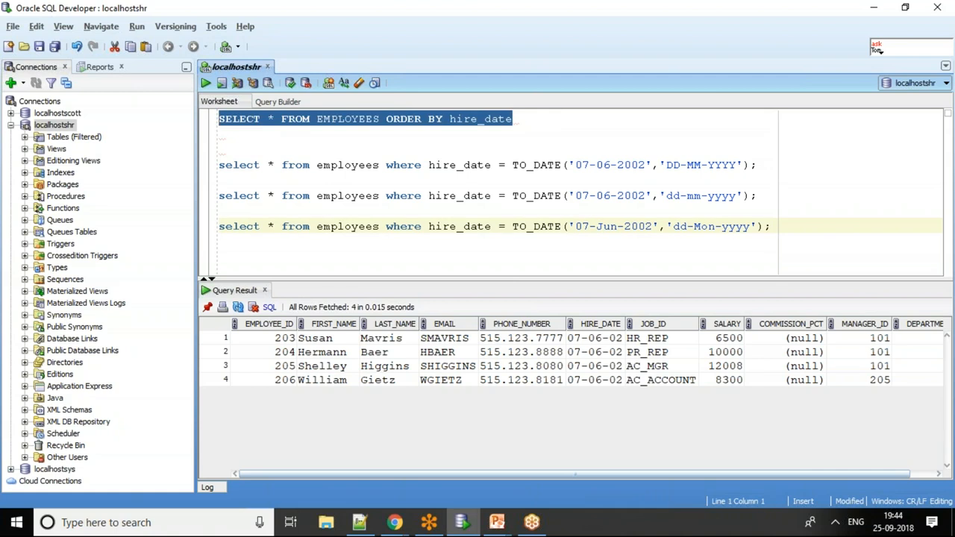
Rerun SELECT * FROM EMPLOYEES ORDER BY hire_date, fetching 50 rows.
{"action": "left_click", "coordinate": [206, 83]}
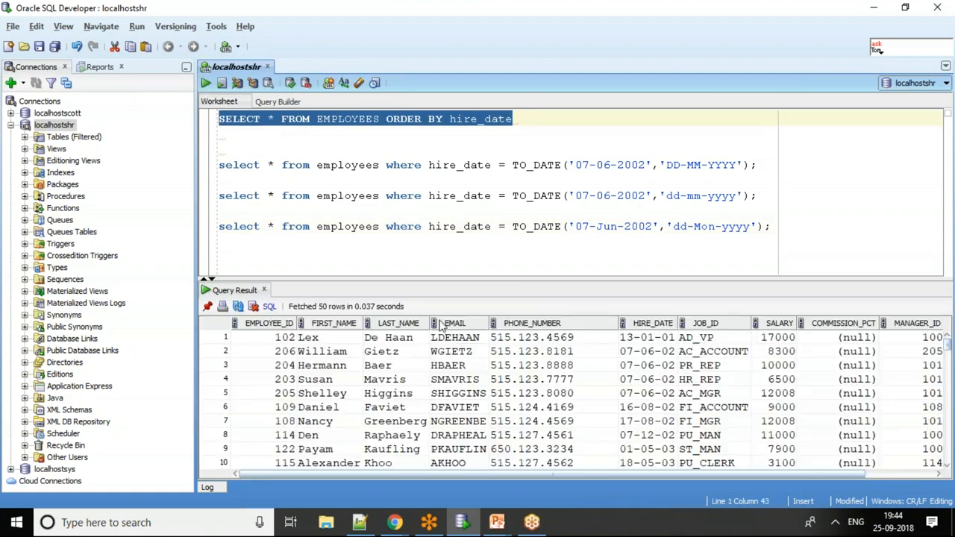
{"action": "mouse_move", "coordinate": [666, 407]}
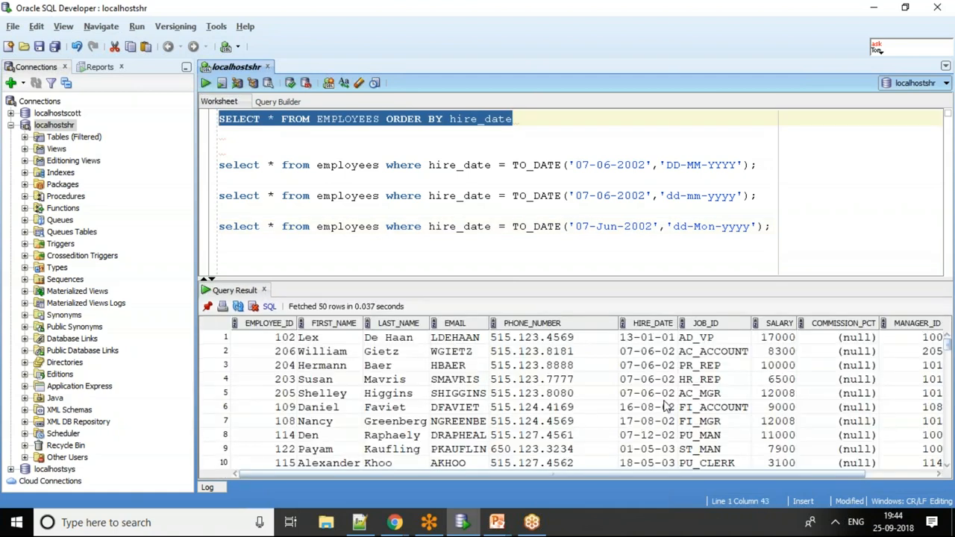
{"action": "mouse_move", "coordinate": [652, 425]}
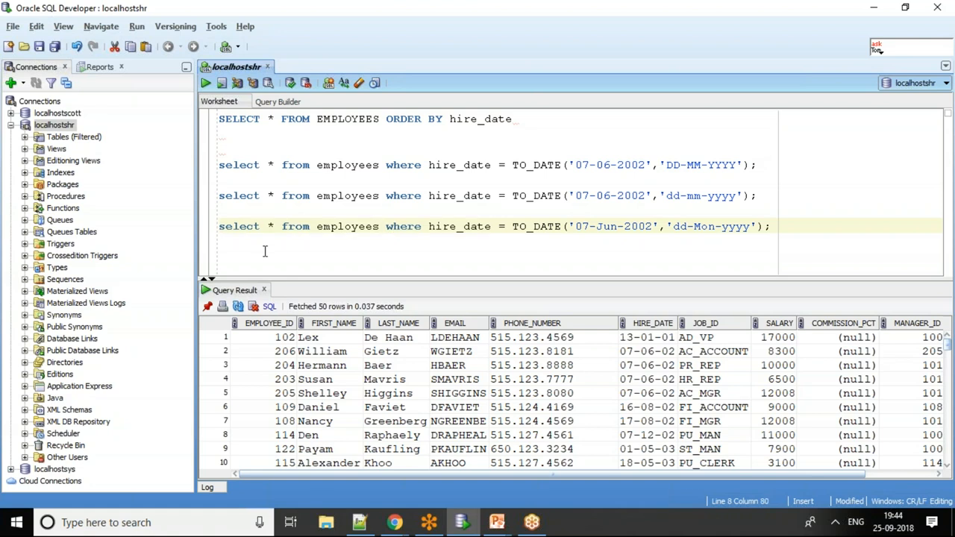
Write and run hire_date BETWEEN to_date('16-08-2002') and to_date('17-08-2002'), returning 2 employees.
{"action": "type", "text": "select * from employees where hire_date"}
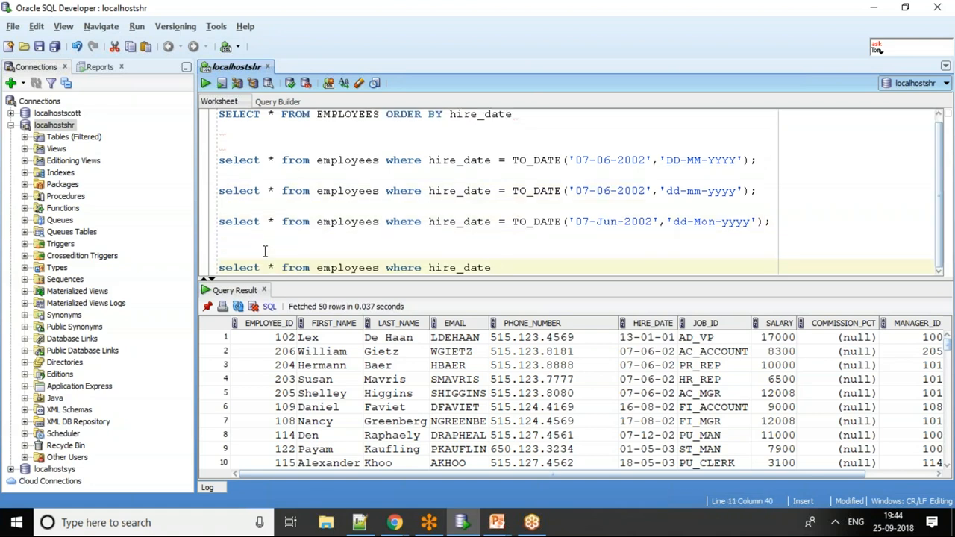
{"action": "type", "text": "betw"}
{"action": "type", "text": "to"}
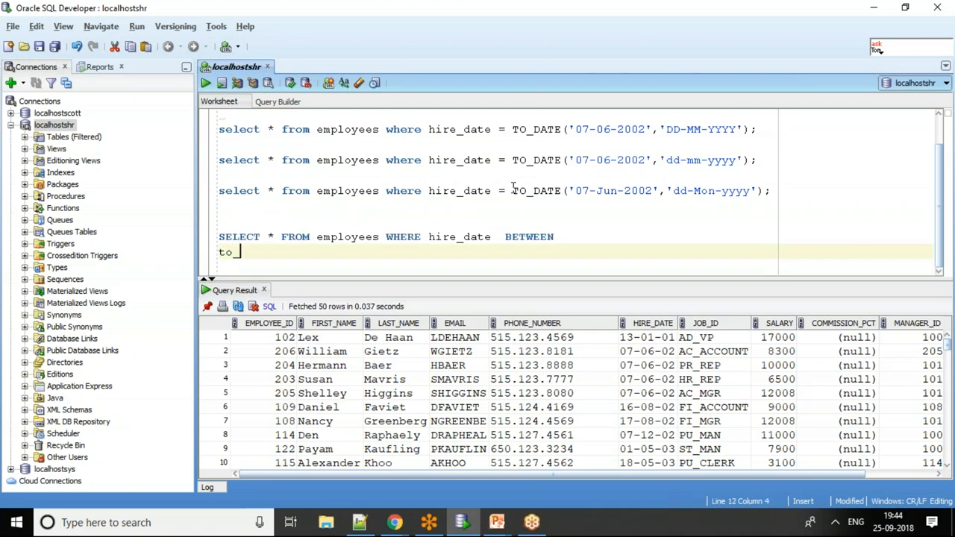
{"action": "type", "text": "_date"}
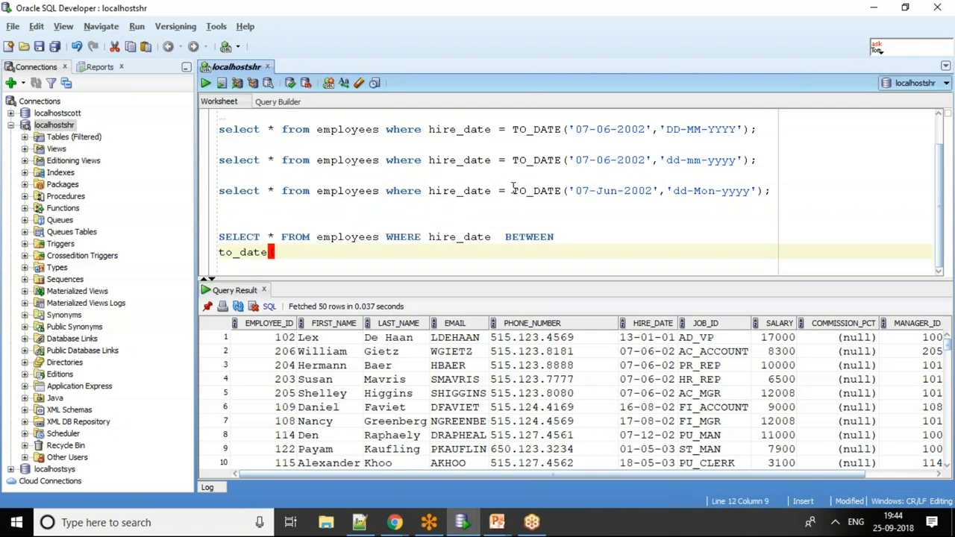
{"action": "type", "text": "('06"}
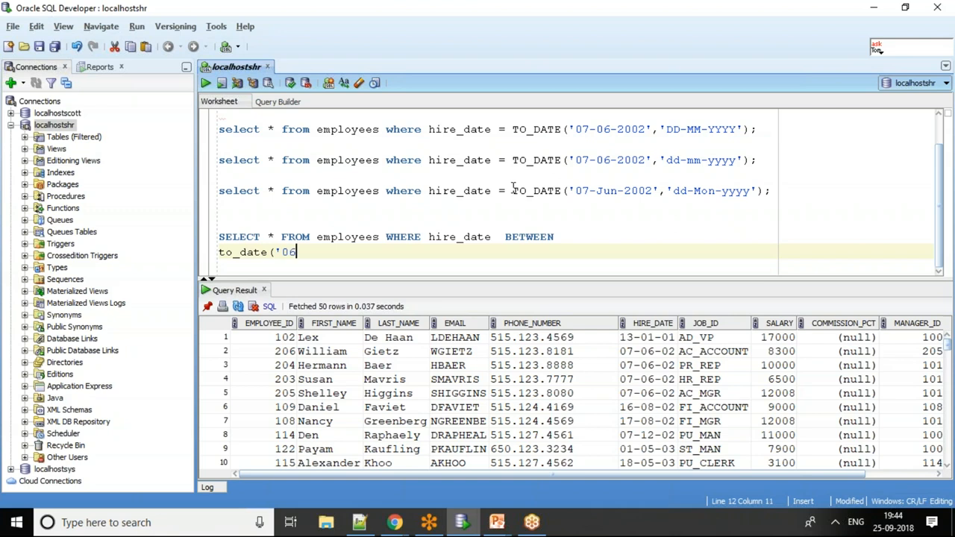
{"action": "key", "text": "BackSpace"}
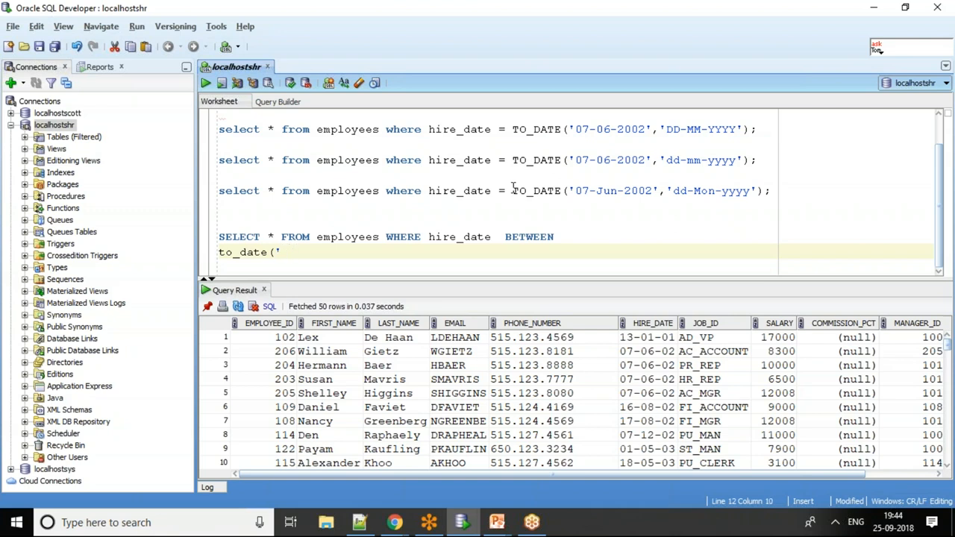
{"action": "type", "text": "15"}
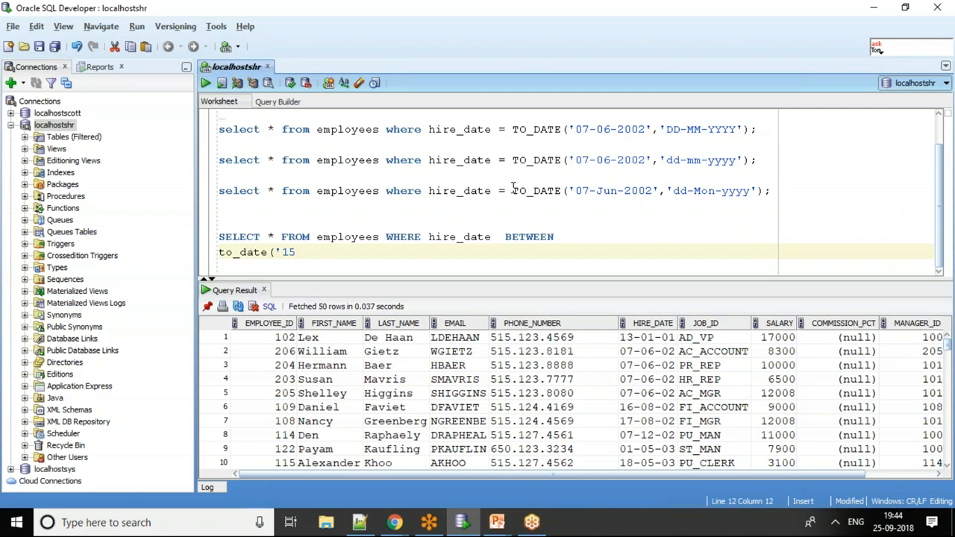
{"action": "key", "text": "BackSpace"}
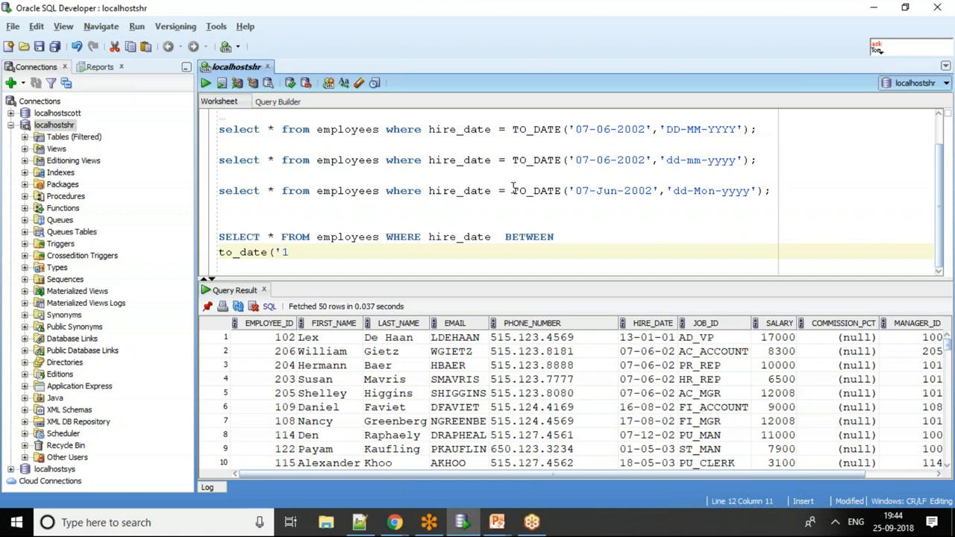
{"action": "type", "text": "6-"}
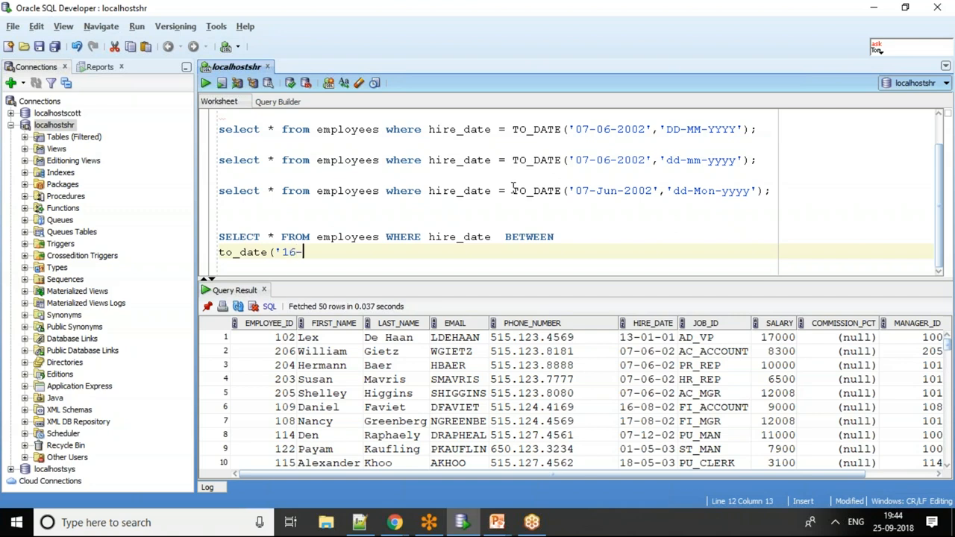
{"action": "type", "text": "08"}
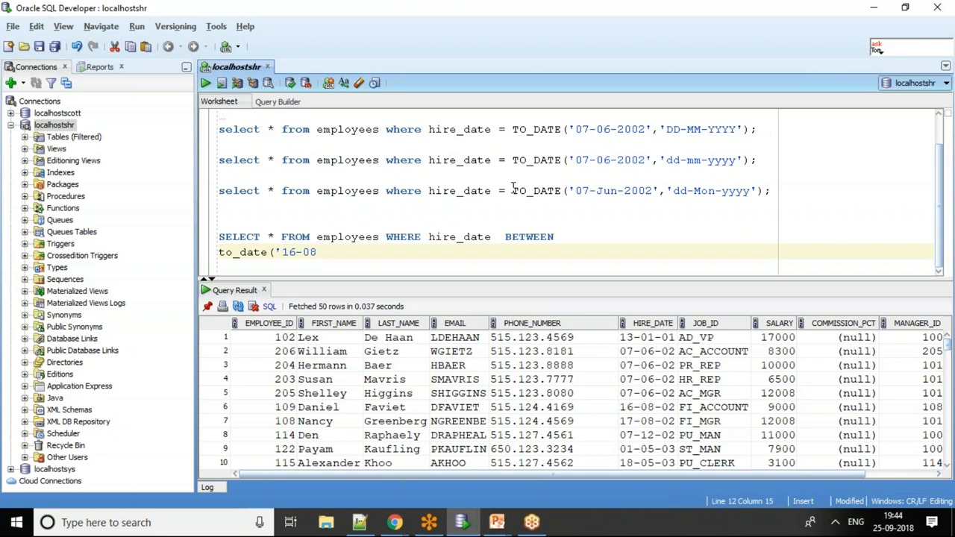
{"action": "type", "text": "-2002',"}
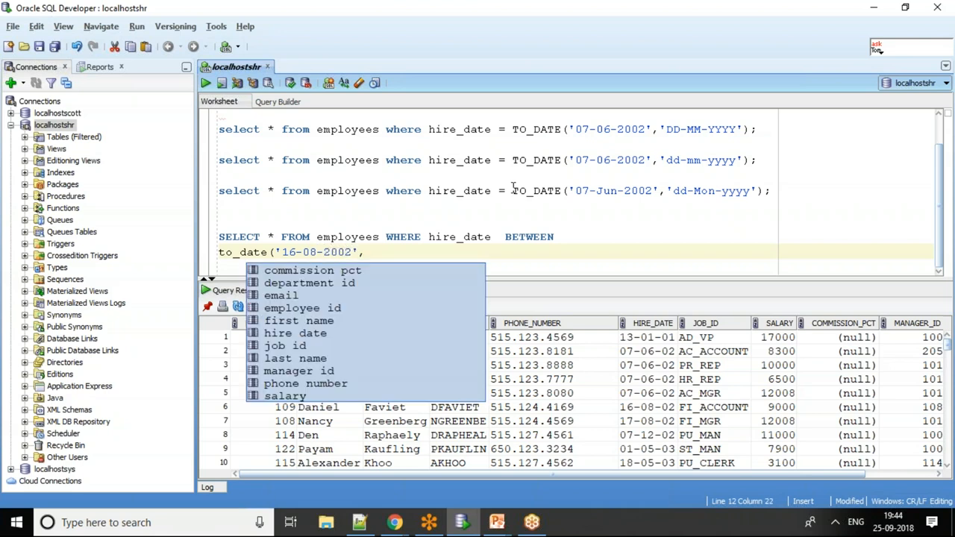
{"action": "type", "text": "'dd-mm"}
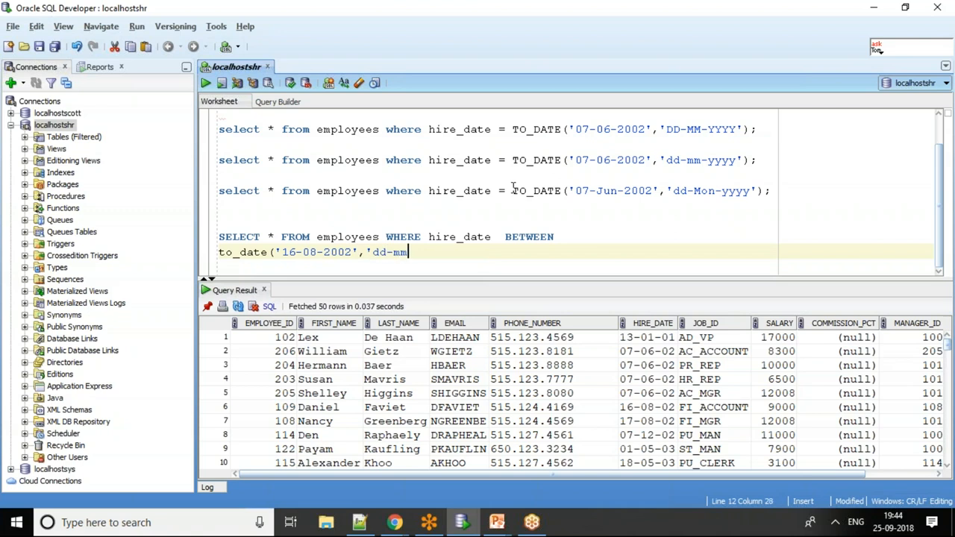
{"action": "type", "text": "-yyyy') and"}
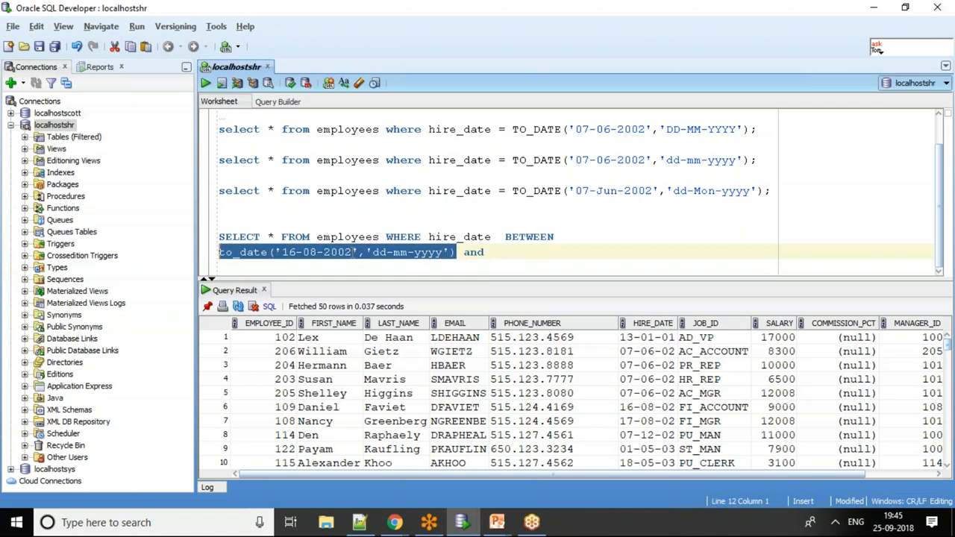
{"action": "type", "text": "to_date('16-08-2002','dd-mm-yyyy')"}
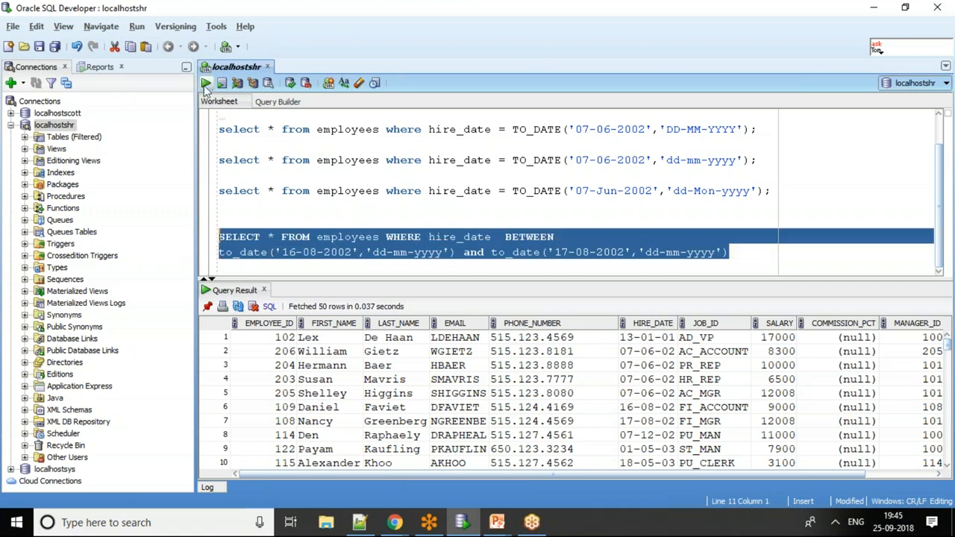
{"action": "left_click", "coordinate": [206, 83]}
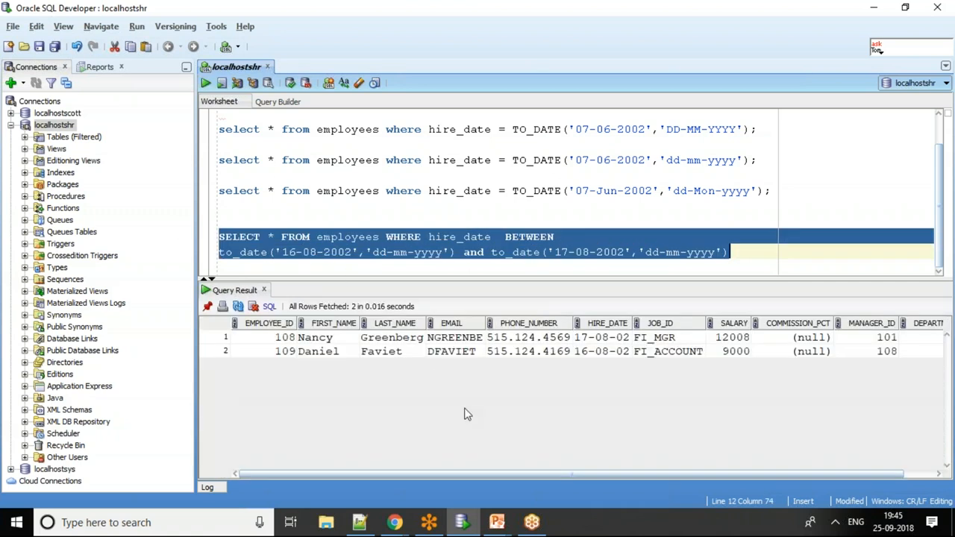
{"action": "mouse_move", "coordinate": [471, 414]}
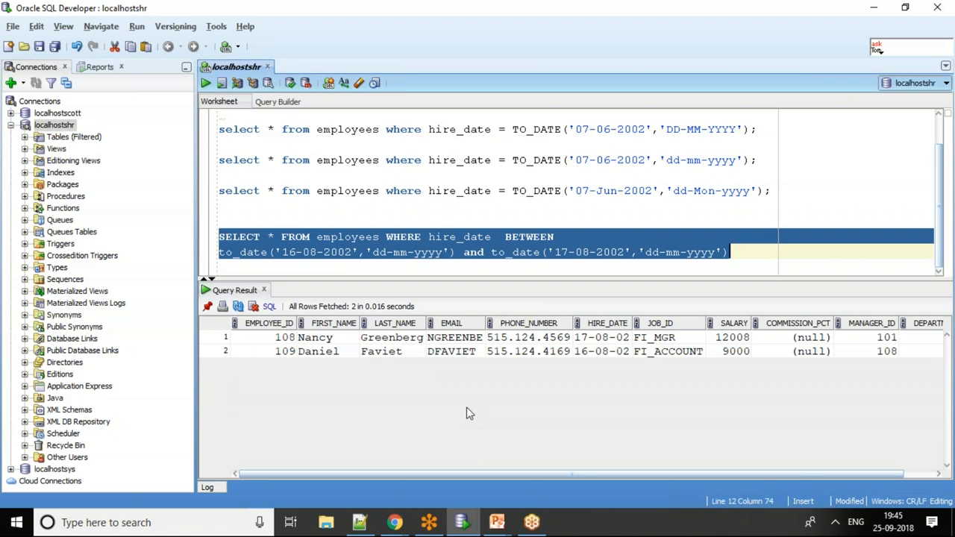
{"action": "mouse_move", "coordinate": [612, 358]}
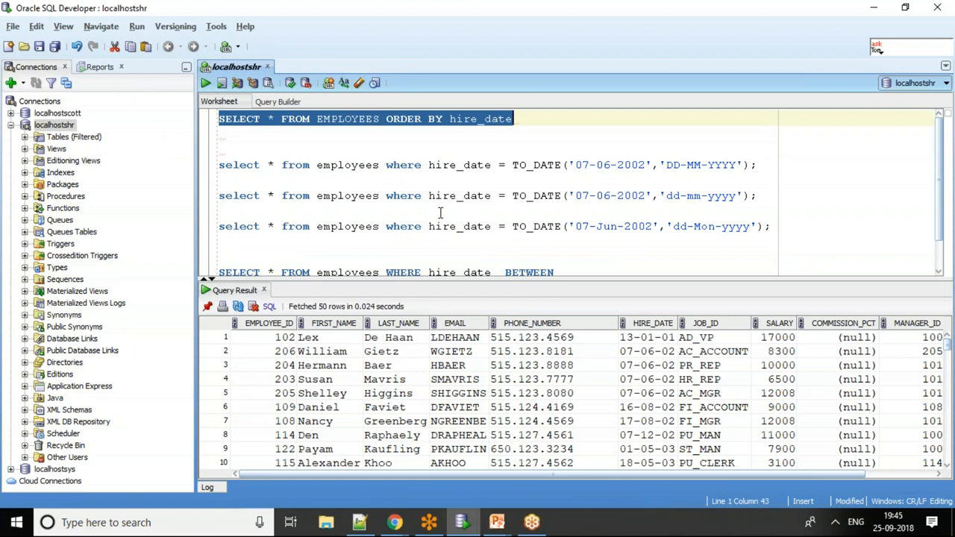
{"action": "mouse_move", "coordinate": [587, 332]}
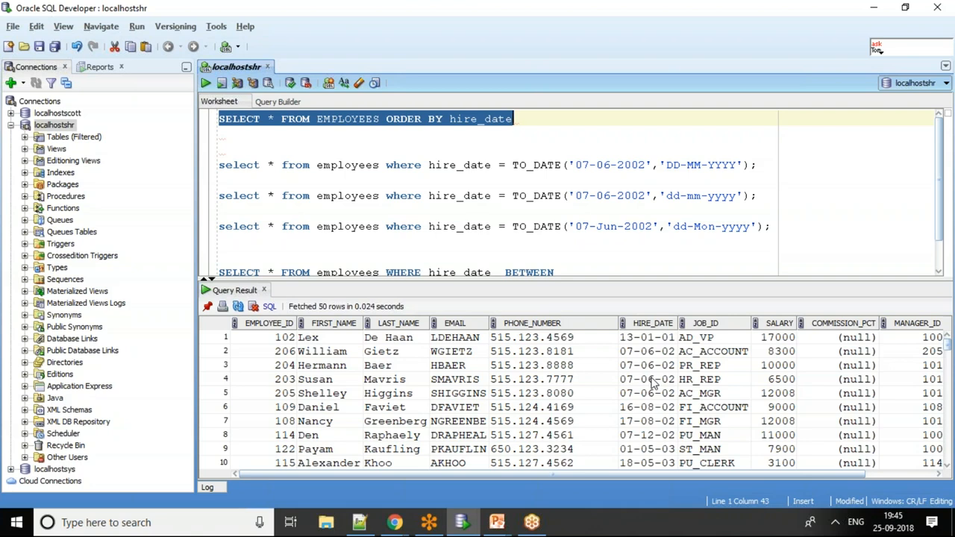
Scroll through the 50 sorted employees and place the cursor below the BETWEEN query.
{"action": "scroll", "scroll_direction": "down", "scroll_amount": 3}
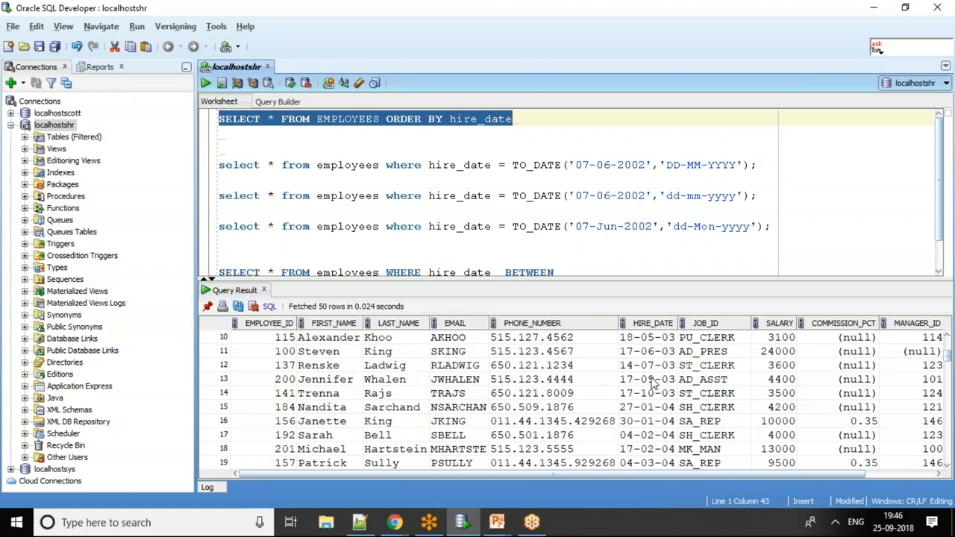
{"action": "scroll", "scroll_direction": "down", "scroll_amount": 3}
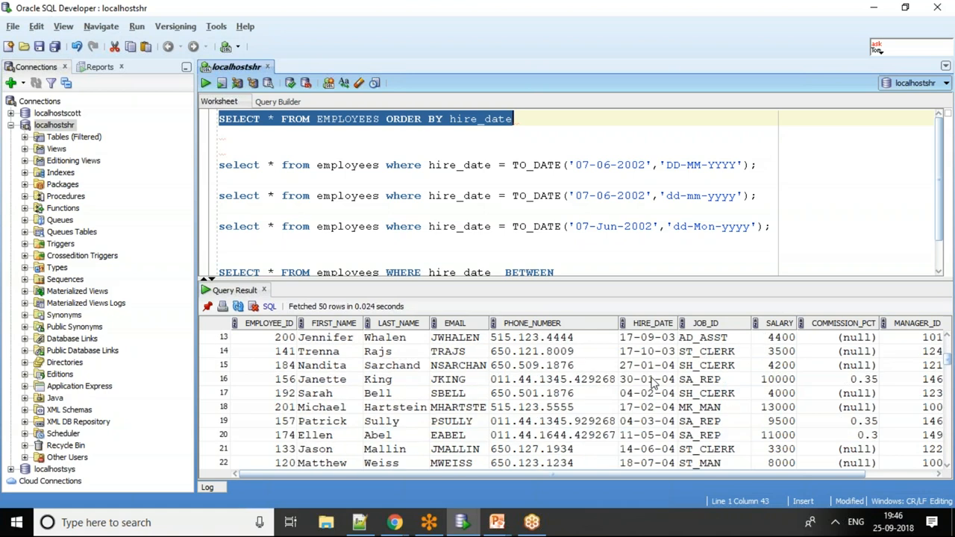
{"action": "left_click", "coordinate": [585, 249]}
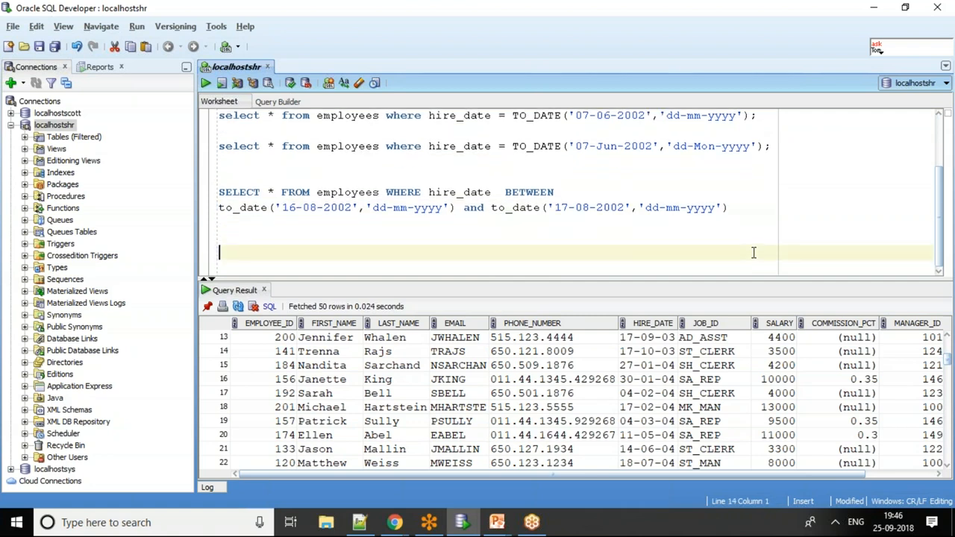
Type SELECT * FROM employees WHERE to_char(hire_date,'Month') = 'June'.
{"action": "type", "text": "select"}
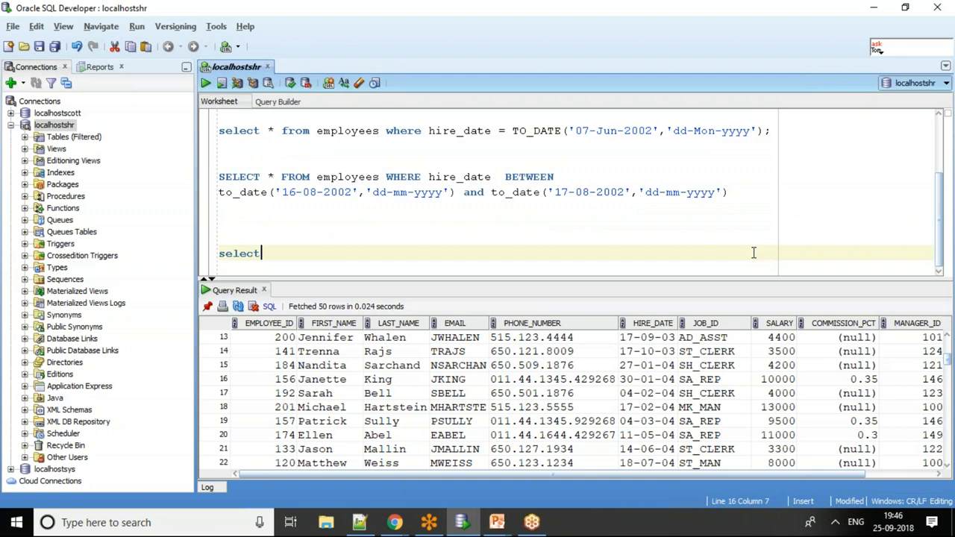
{"action": "type", "text": "* from"}
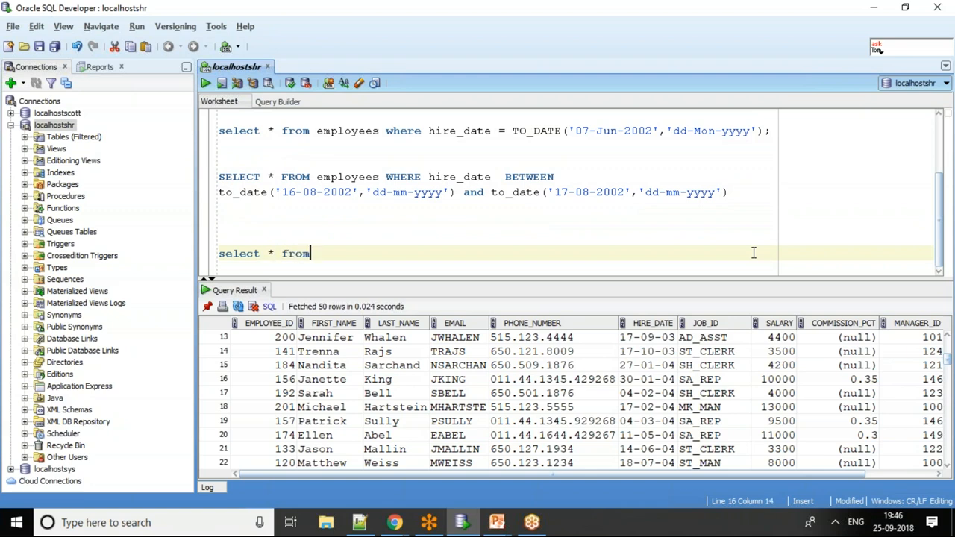
{"action": "type", "text": "employees"}
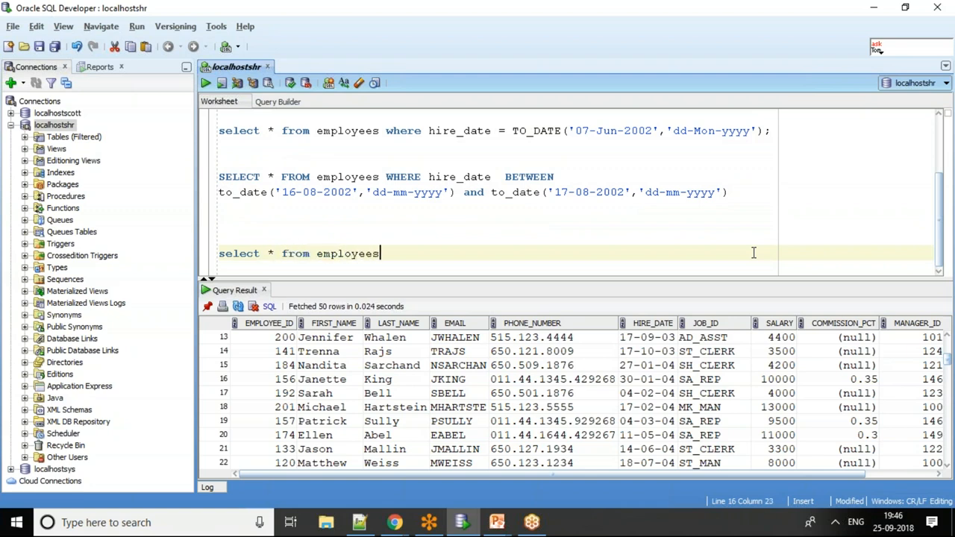
{"action": "type", "text": "where to_char(h"}
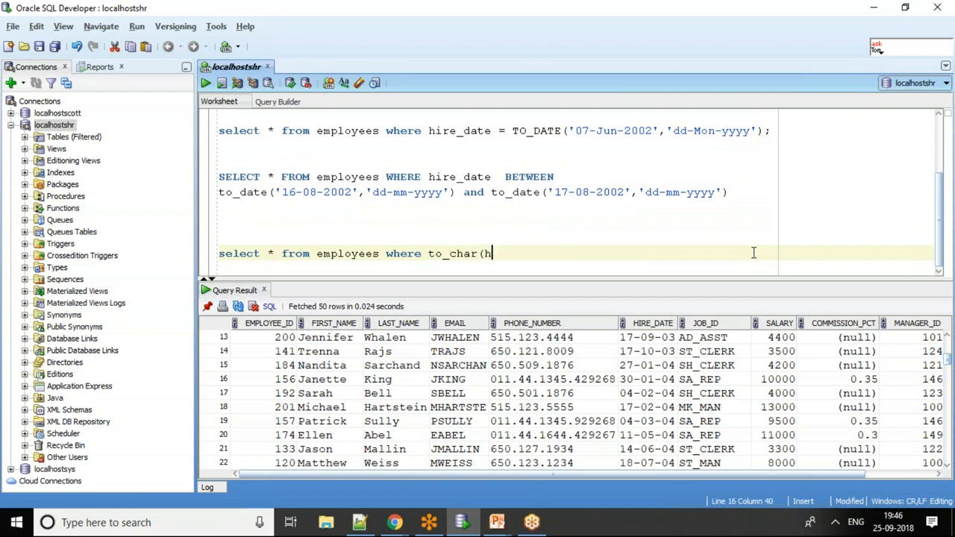
{"action": "type", "text": "ire_date,"}
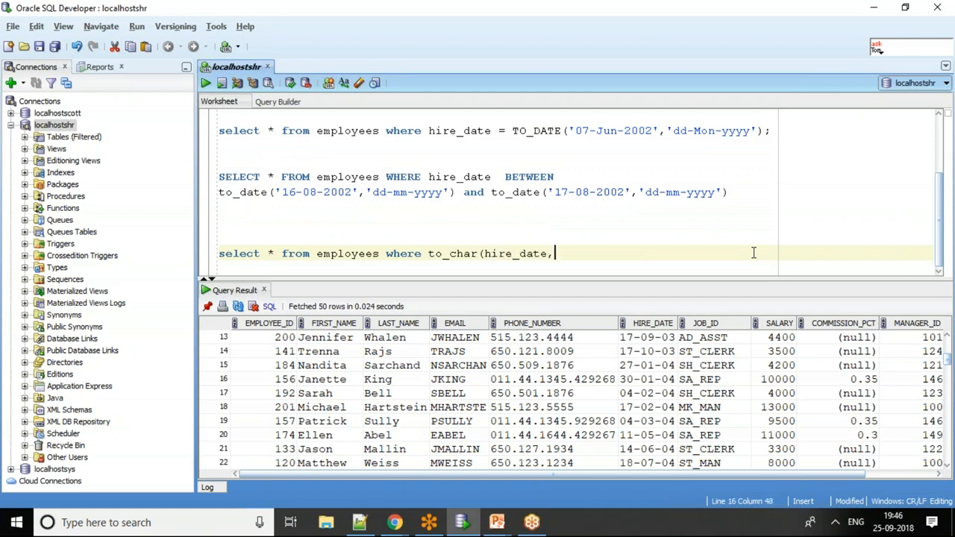
{"action": "type", "text": "'M"}
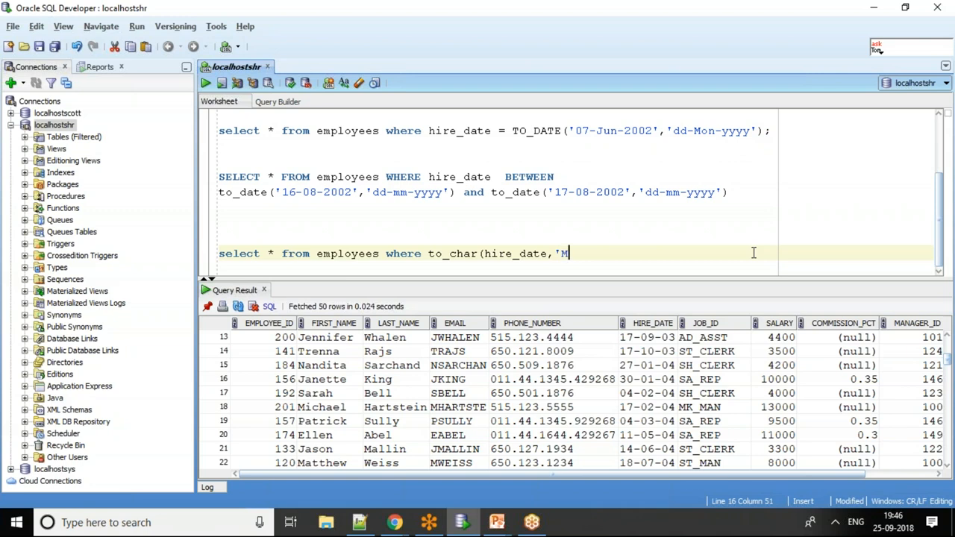
{"action": "type", "text": "onth"}
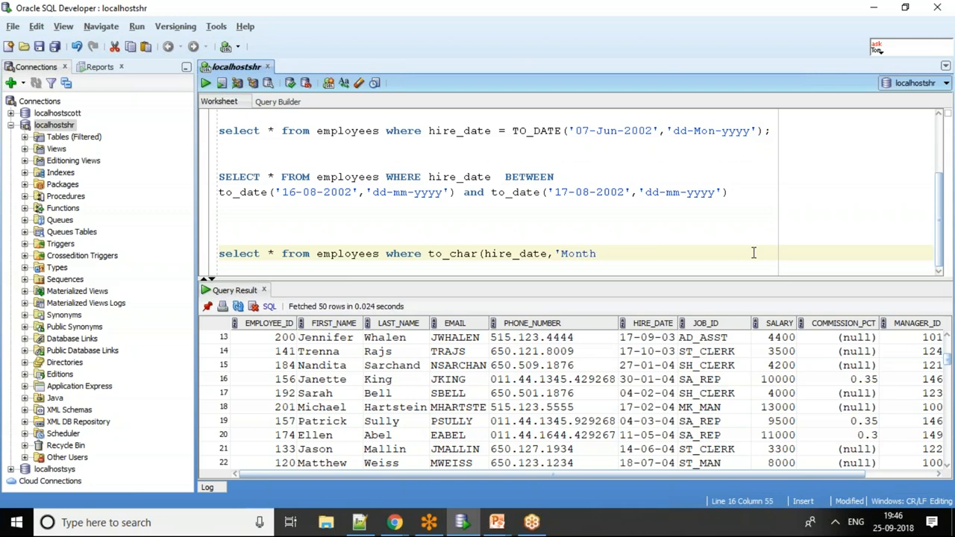
{"action": "type", "text": "') = '"}
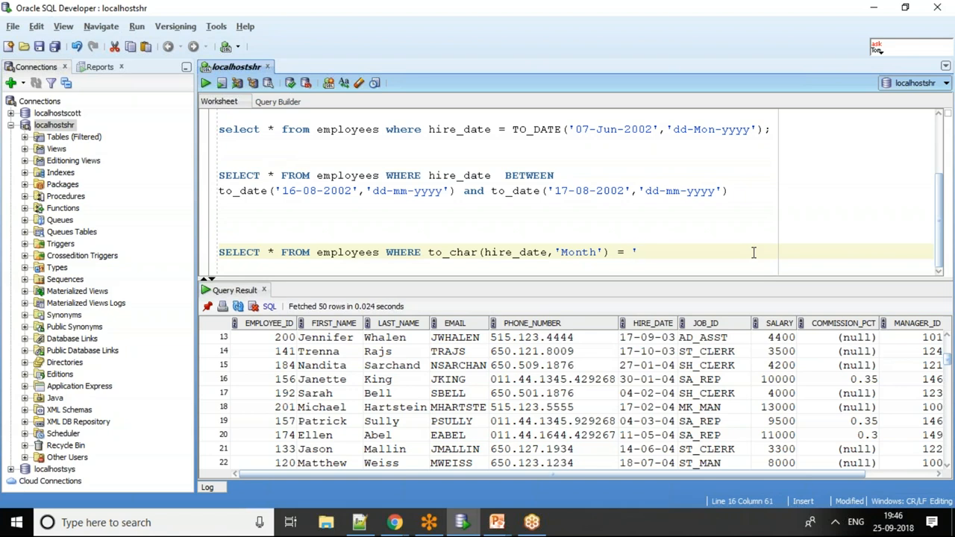
{"action": "type", "text": "June'"}
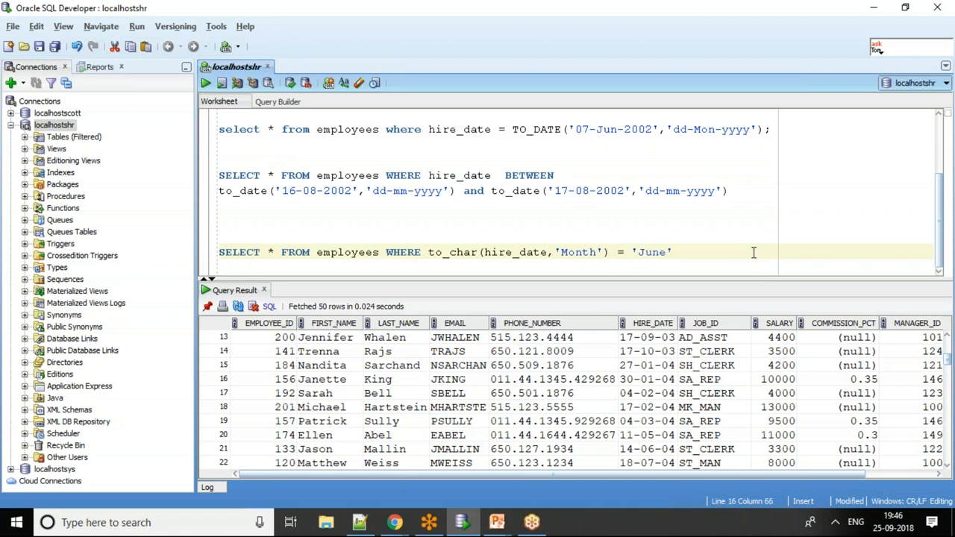
Run the 'Month' = 'June' query, which returns no rows, then return to its line.
{"action": "triple_click", "coordinate": [440, 251]}
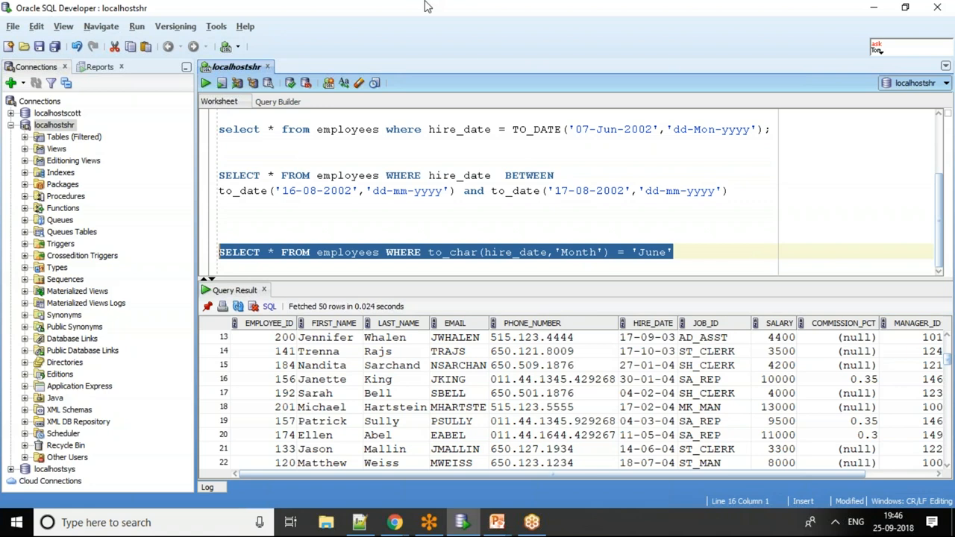
{"action": "left_click", "coordinate": [206, 83]}
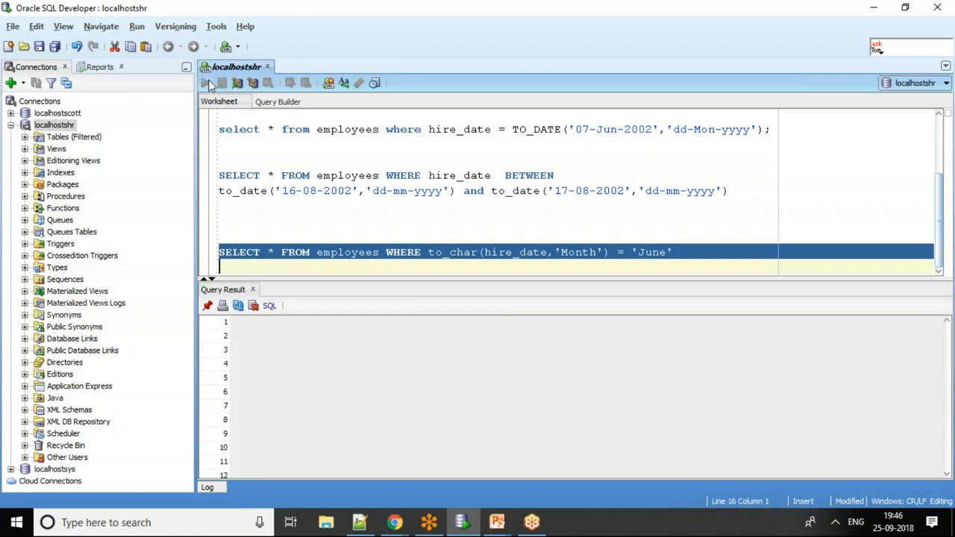
{"action": "left_click", "coordinate": [208, 83]}
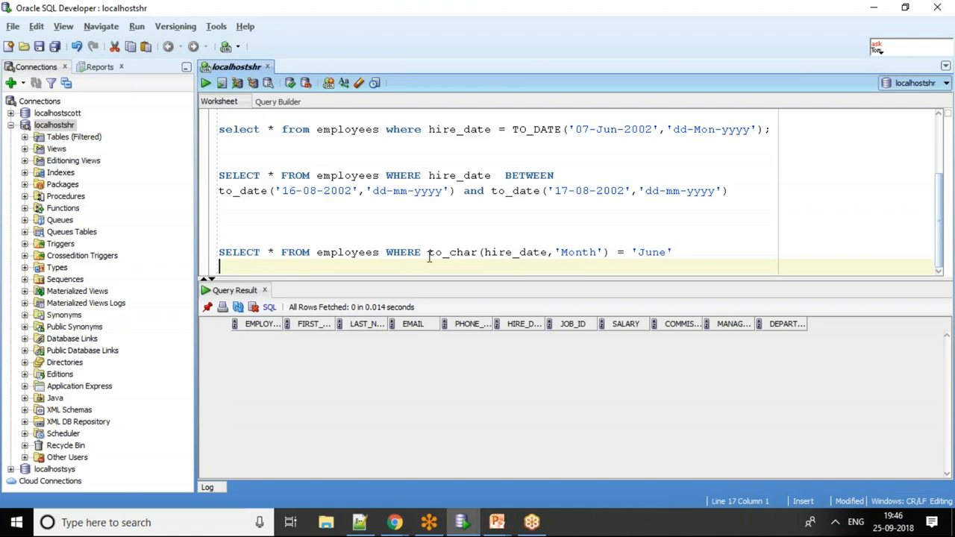
{"action": "left_click", "coordinate": [429, 252]}
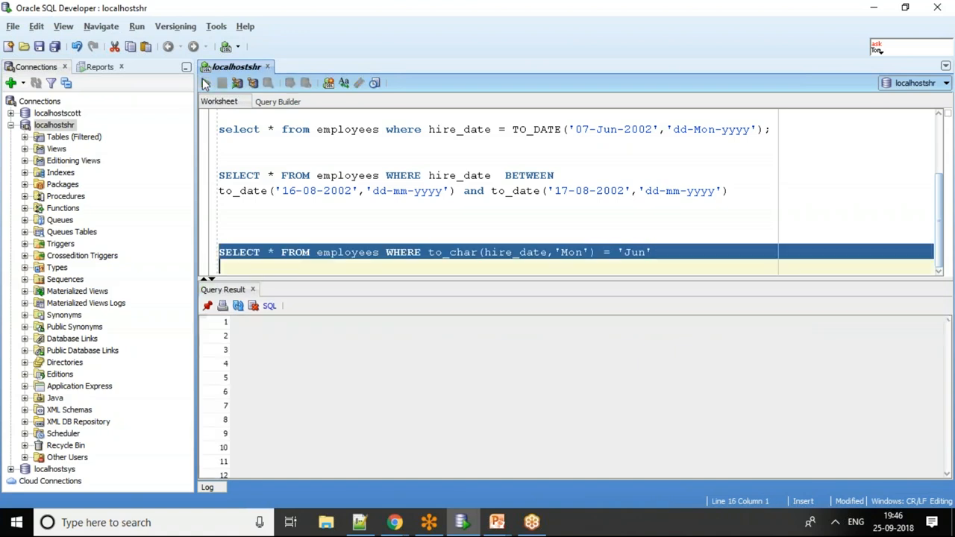
Run the to_char(hire_date,'Mon') = 'Jun' query and inspect a June hire date.
{"action": "left_click", "coordinate": [206, 83]}
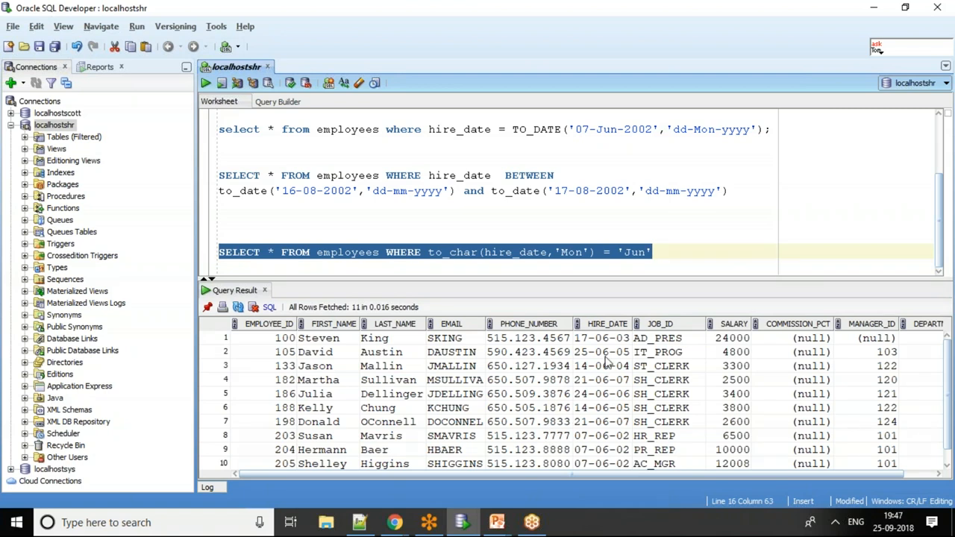
{"action": "mouse_move", "coordinate": [636, 365]}
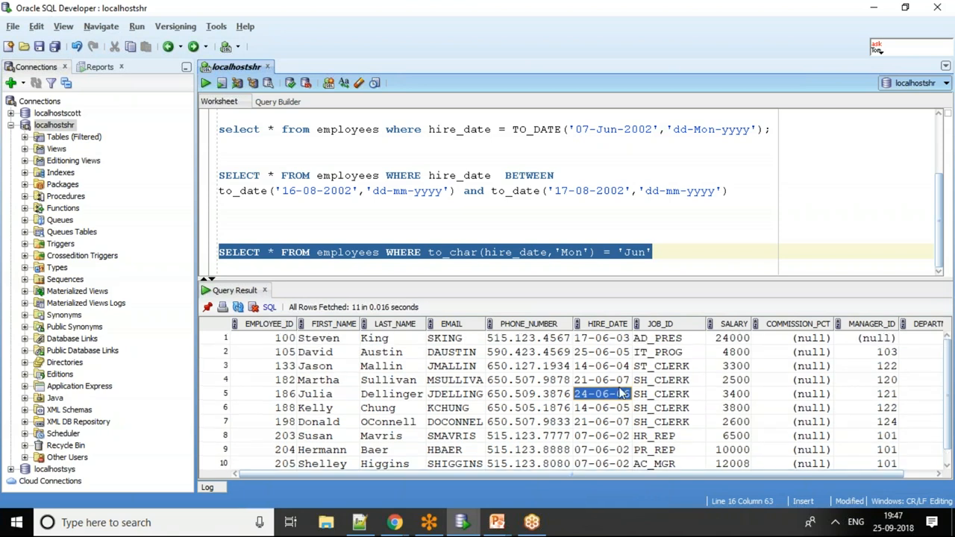
{"action": "left_click", "coordinate": [653, 252]}
{"action": "type", "text": "SELECT * FROM employees WHERE to_char(hire_date,'Month') = 'June'"}
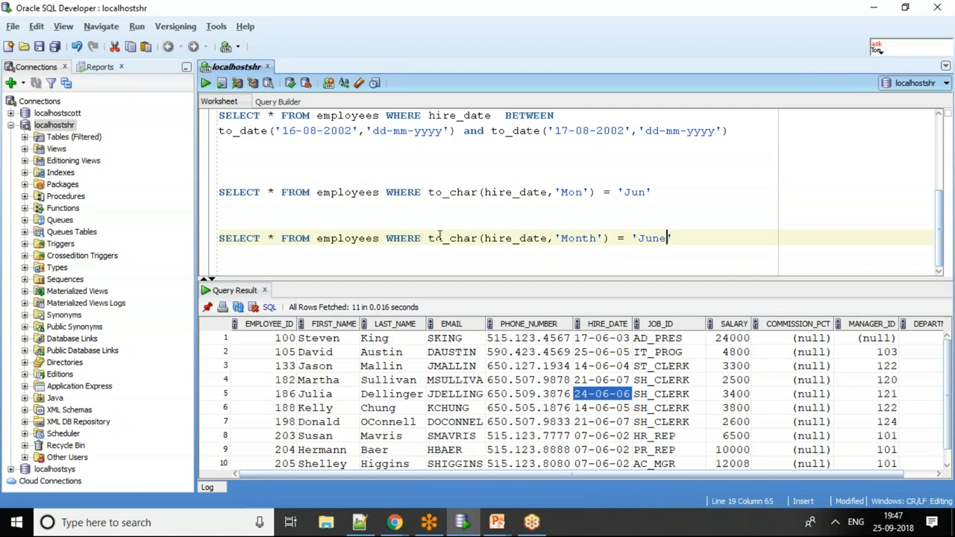
Wrap to_char(hire_date,'Month') in TRIM and rerun the 'June' query, returning 11 employees.
{"action": "left_click", "coordinate": [430, 238]}
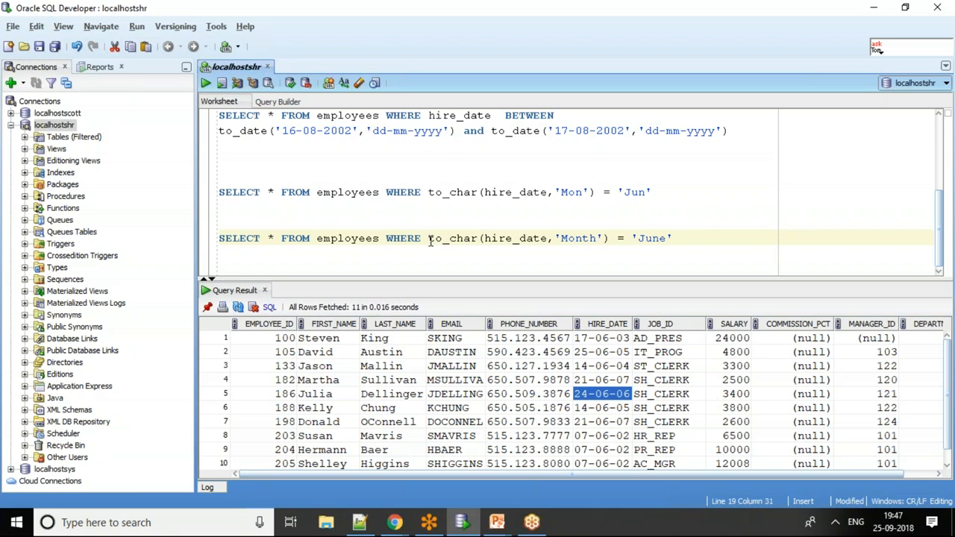
{"action": "type", "text": "prim"}
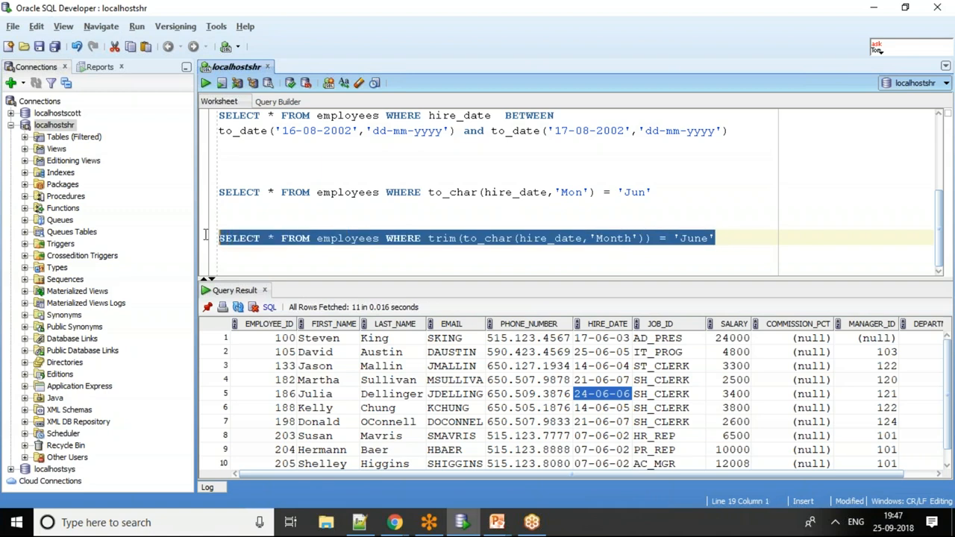
{"action": "left_click", "coordinate": [207, 83]}
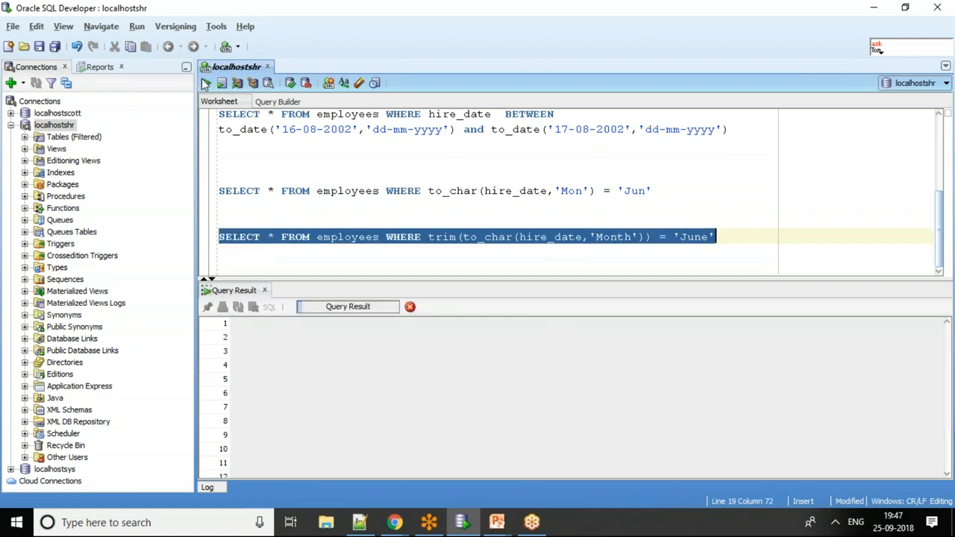
{"action": "left_click", "coordinate": [206, 83]}
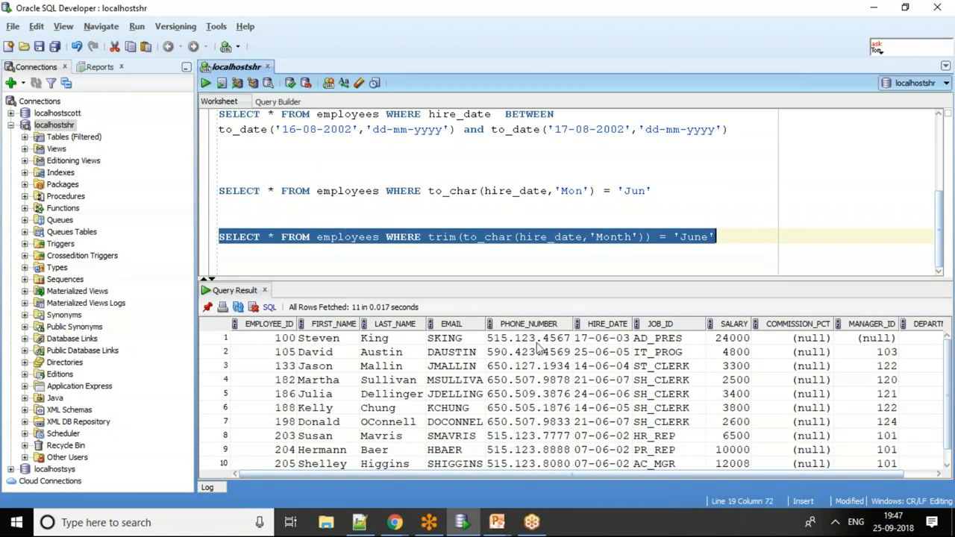
{"action": "mouse_move", "coordinate": [529, 298]}
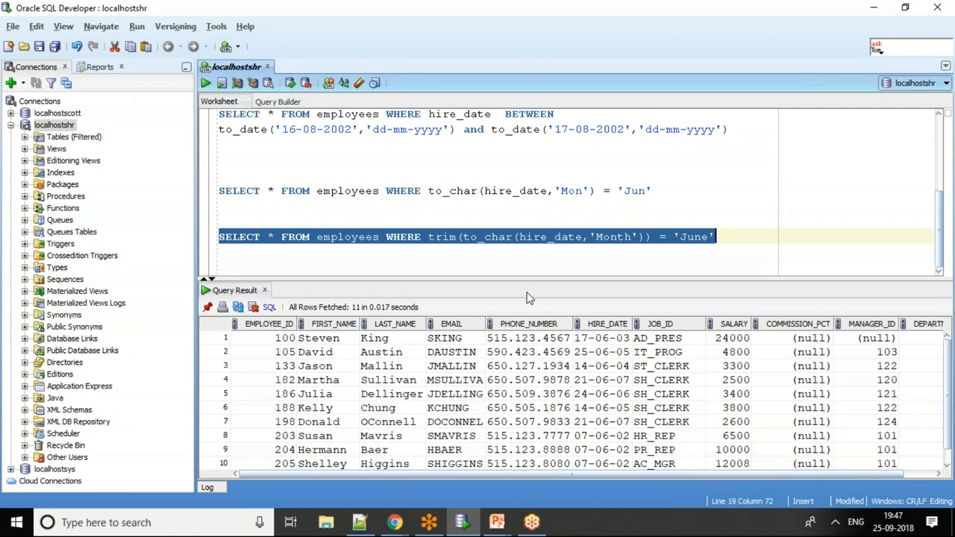
{"action": "mouse_move", "coordinate": [463, 249]}
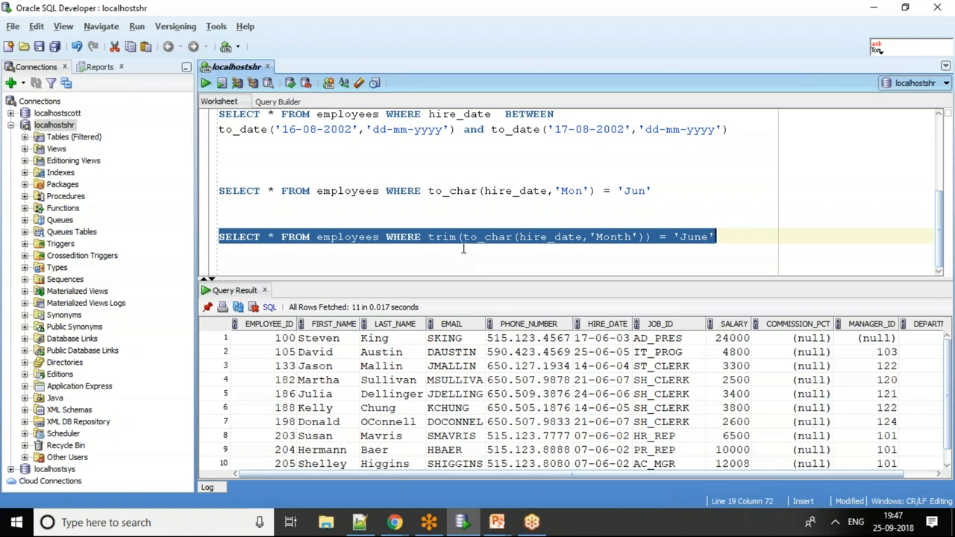
{"action": "left_click", "coordinate": [737, 237]}
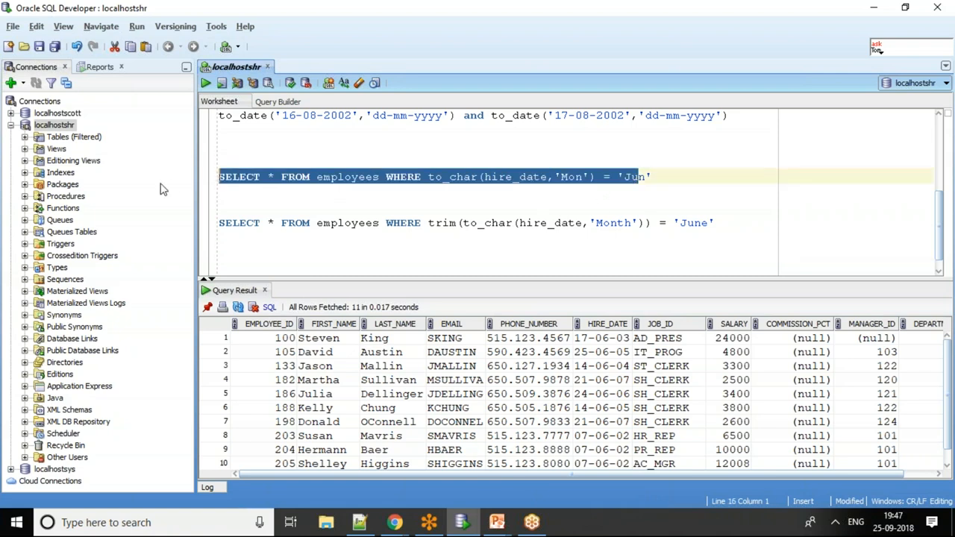
{"action": "left_click", "coordinate": [715, 222]}
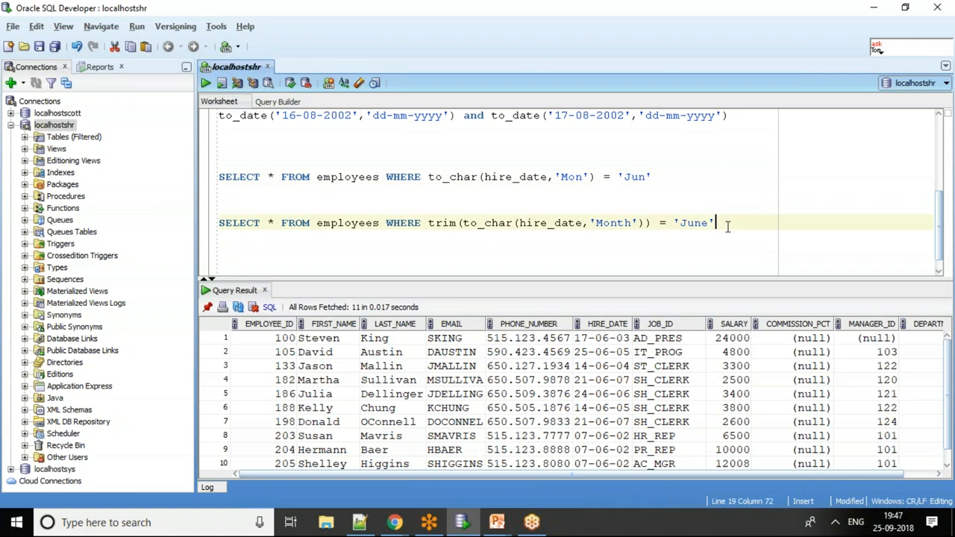
Write and run SELECT * FROM employees WHERE to_char(hire_date,'YYYY') = '2006', fetching 24 rows.
{"action": "type", "text": "SELECT * FROM employees WHERE to_char(hire_date,'Mon') = 'Ju"}
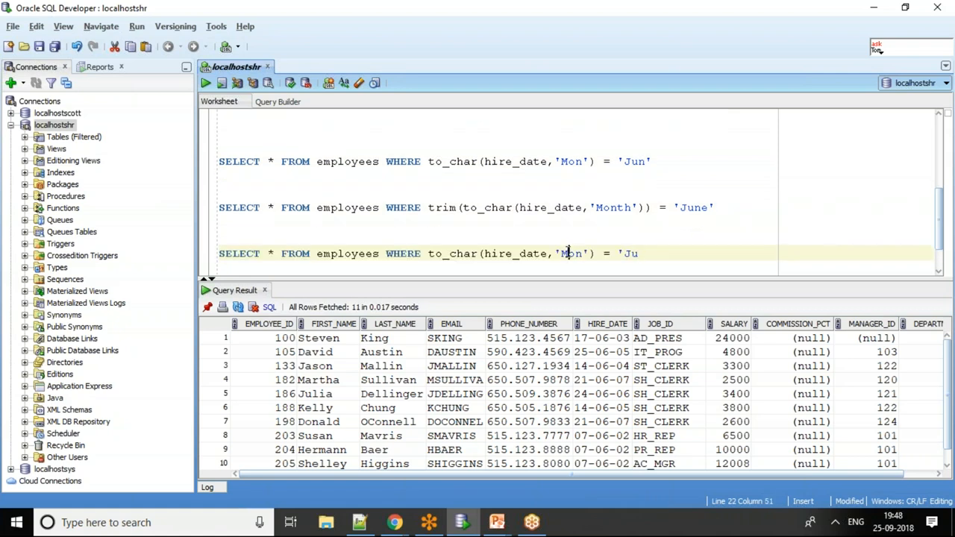
{"action": "type", "text": "YYYY"}
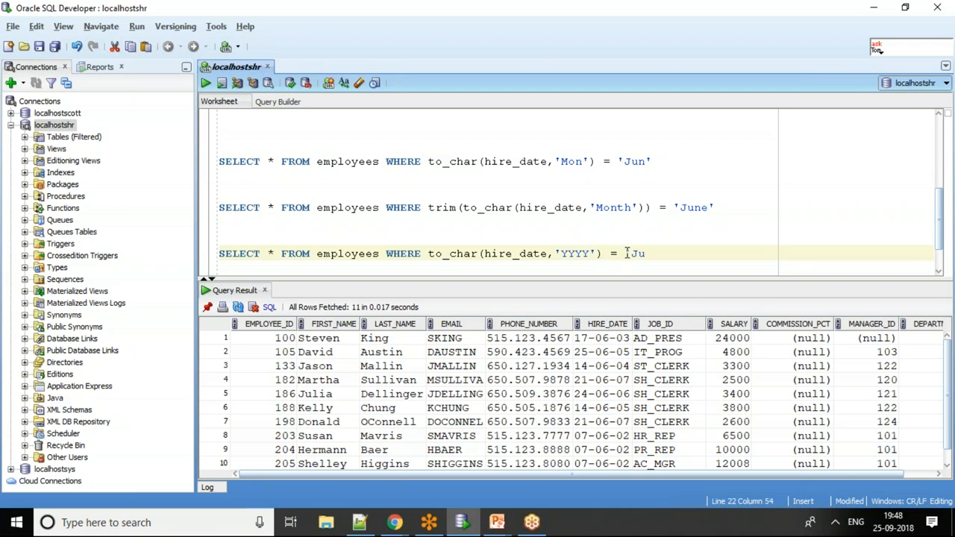
{"action": "type", "text": "2006"}
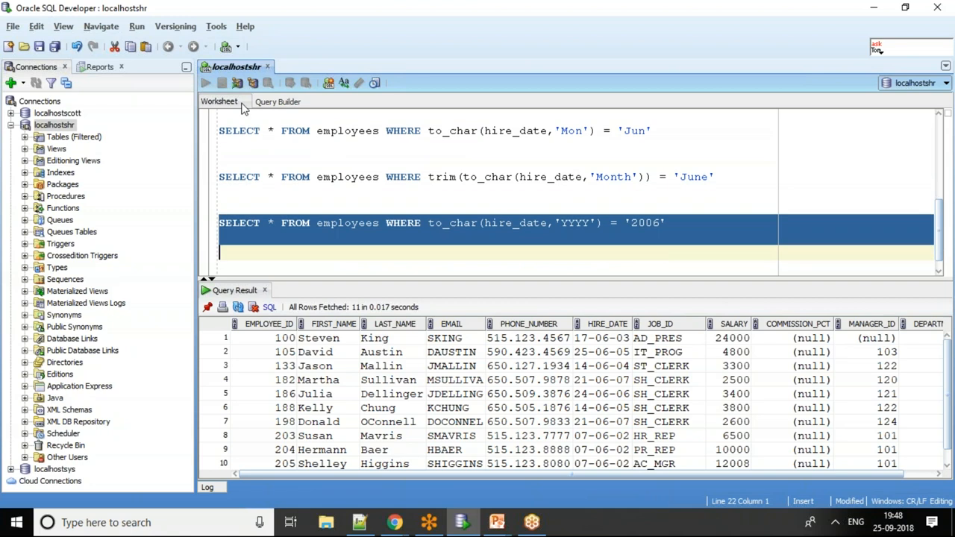
{"action": "left_click", "coordinate": [206, 83]}
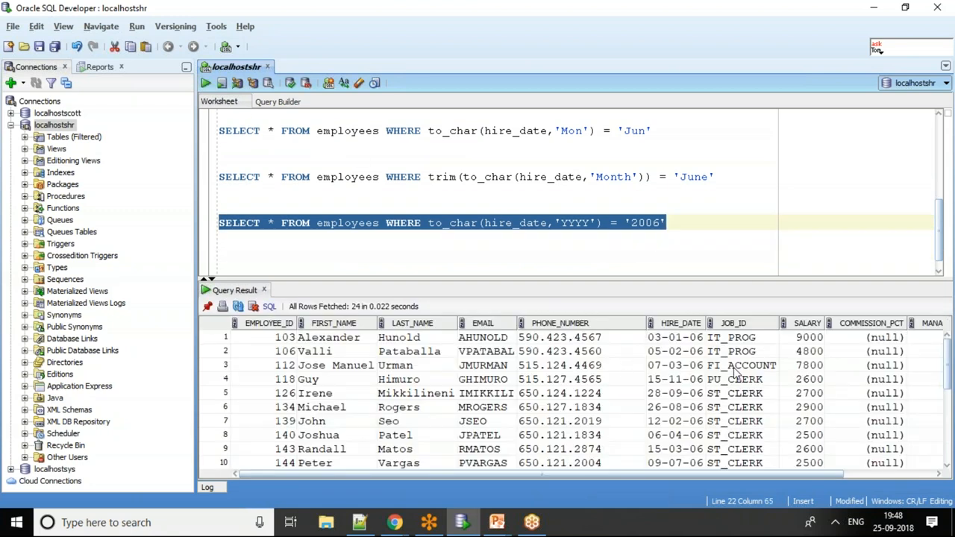